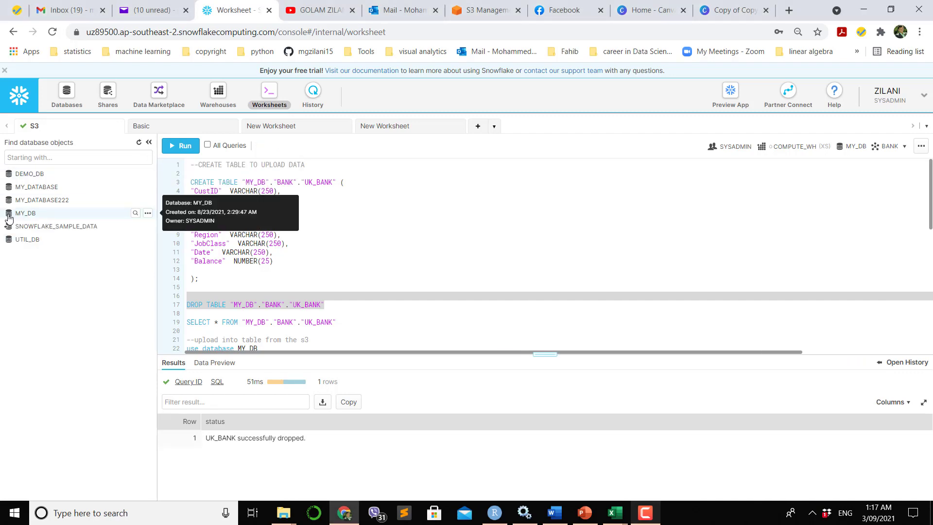
Step: Expand MY_DB in the object browser to show the BANK schema and its tables
click(26, 213)
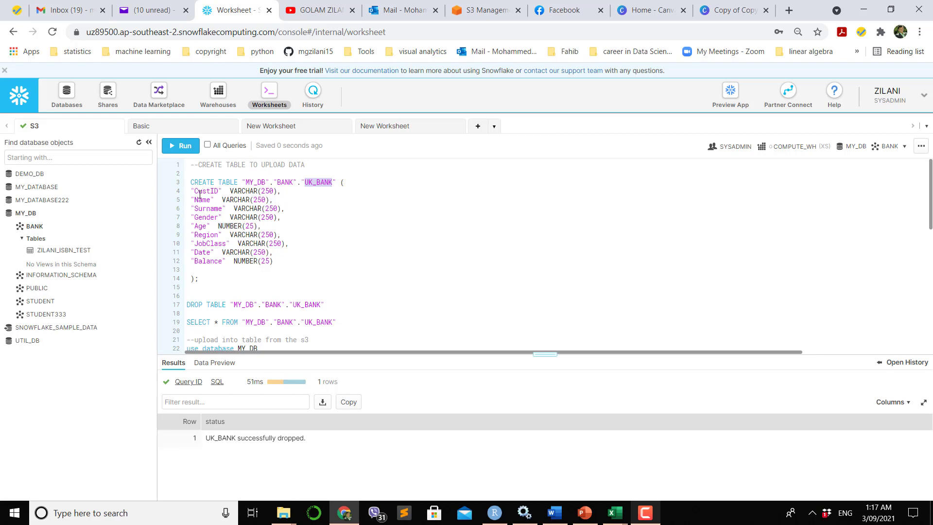
mouse_move(219, 199)
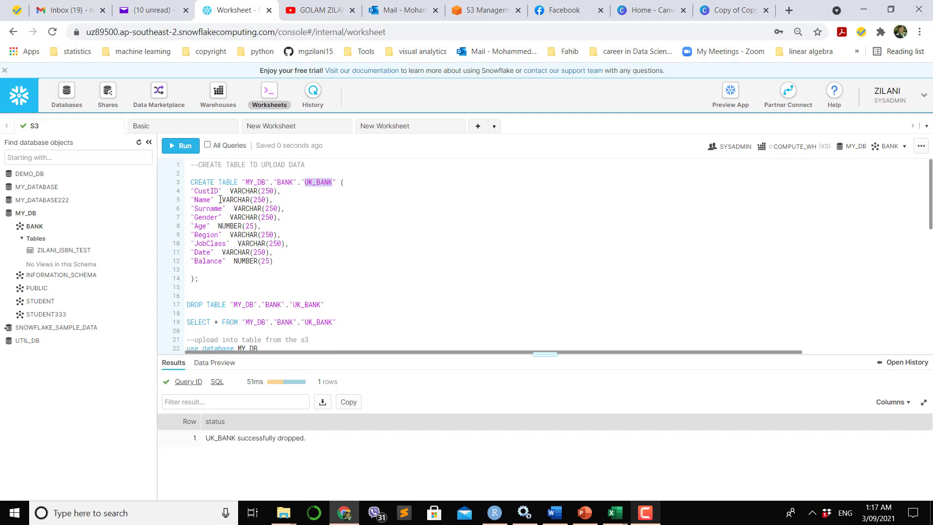
mouse_move(581, 466)
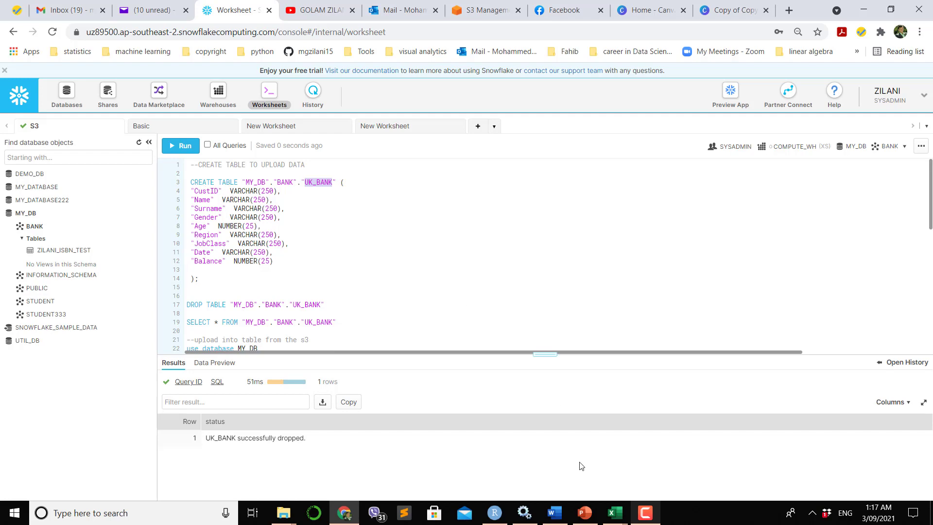
click(613, 512)
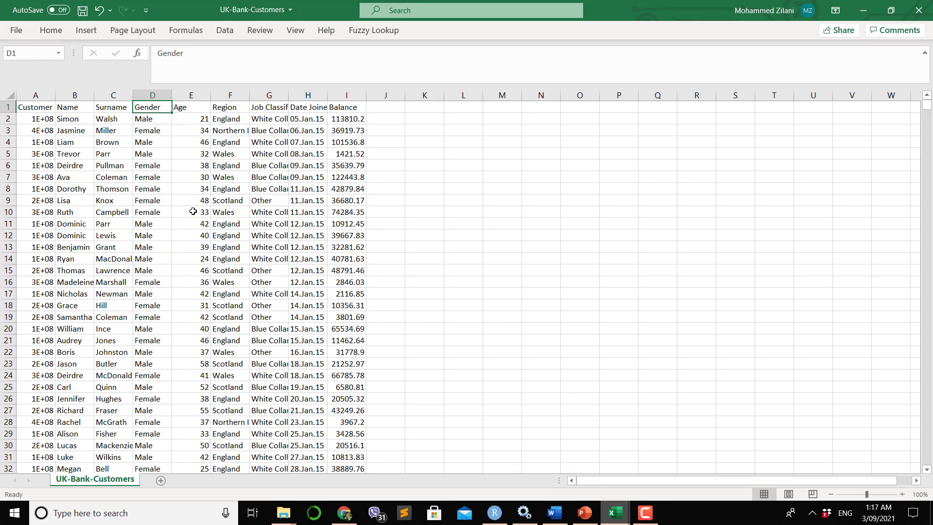
mouse_move(250, 267)
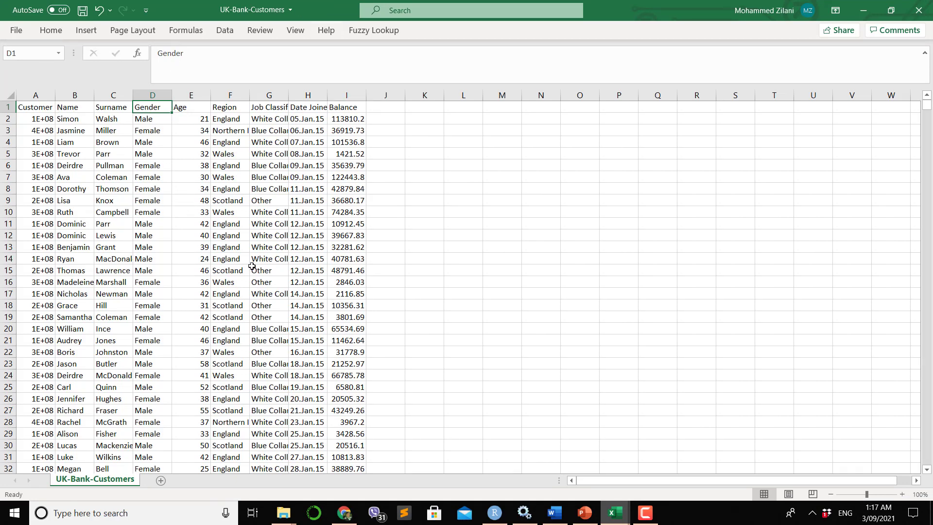
click(343, 512)
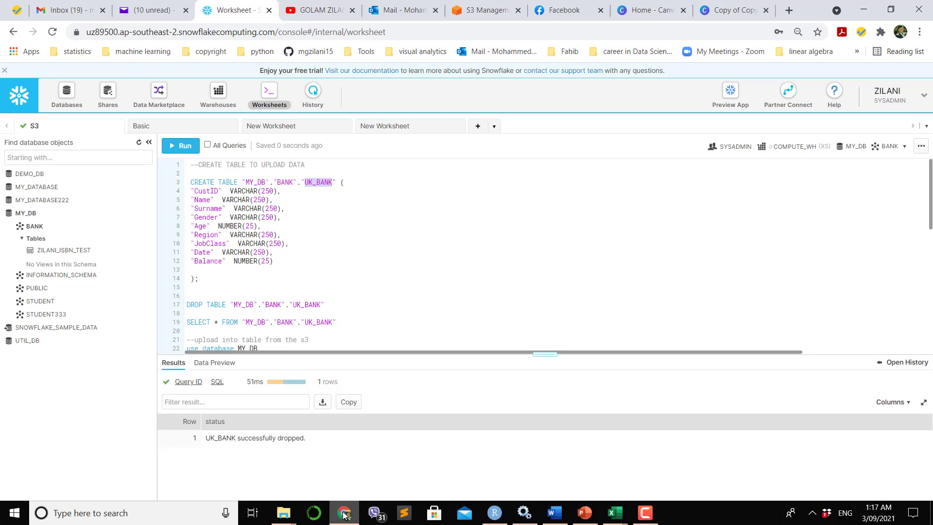
Step: Confirm UK-Bank-Customers.csv sits in the zilani-s3-v3 bucket, then return to Snowflake
click(482, 10)
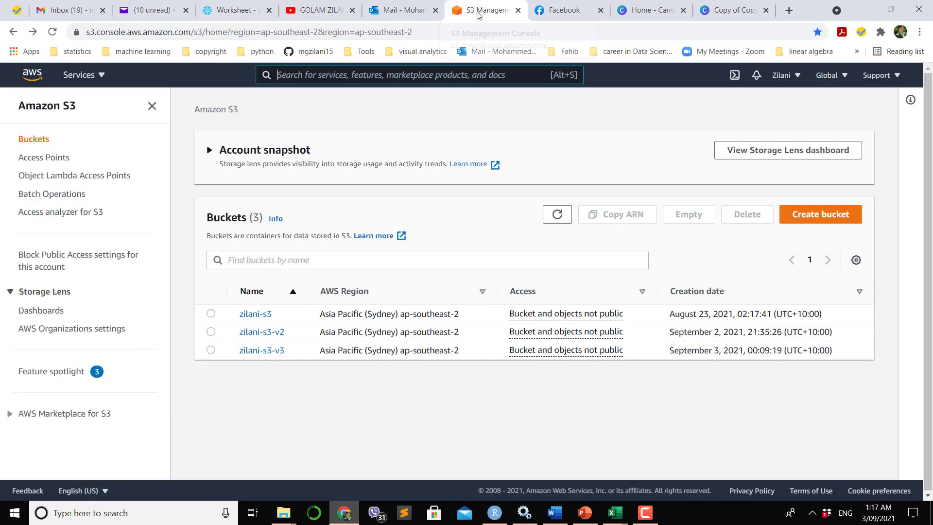
mouse_move(259, 373)
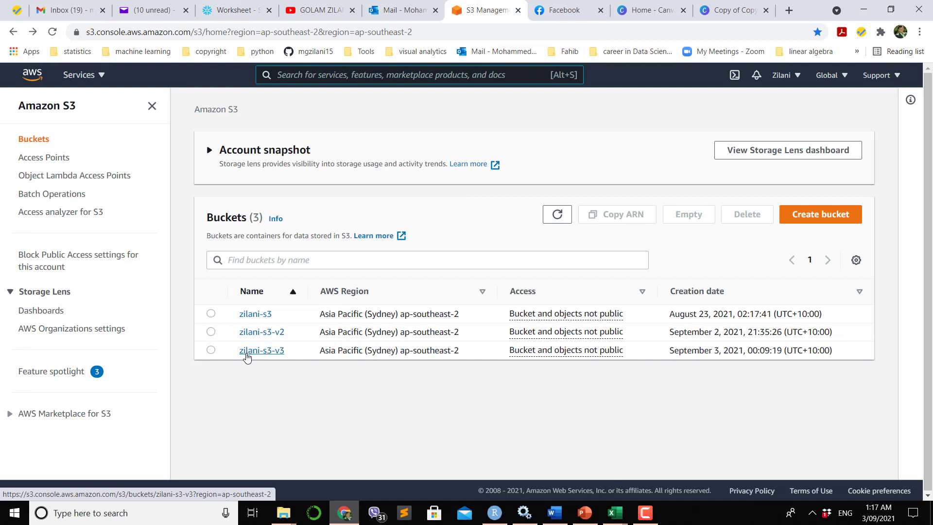
click(261, 350)
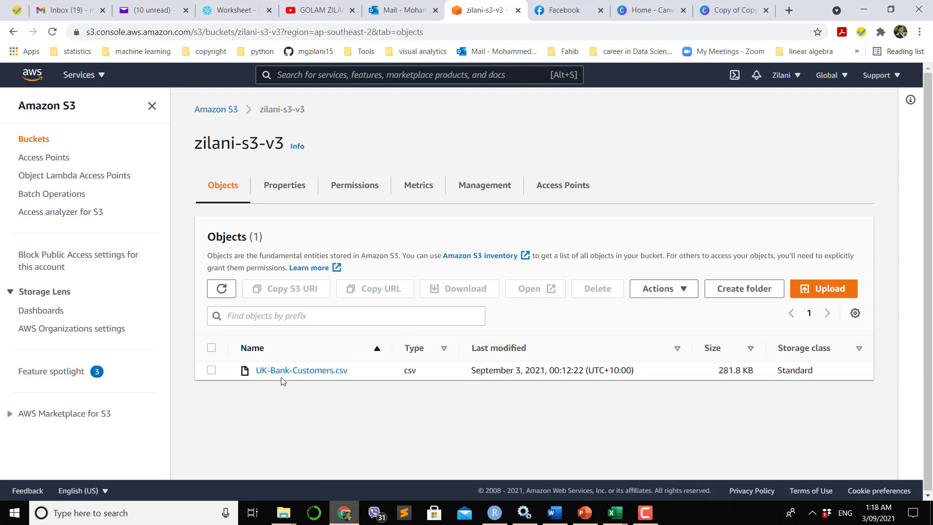
mouse_move(420, 381)
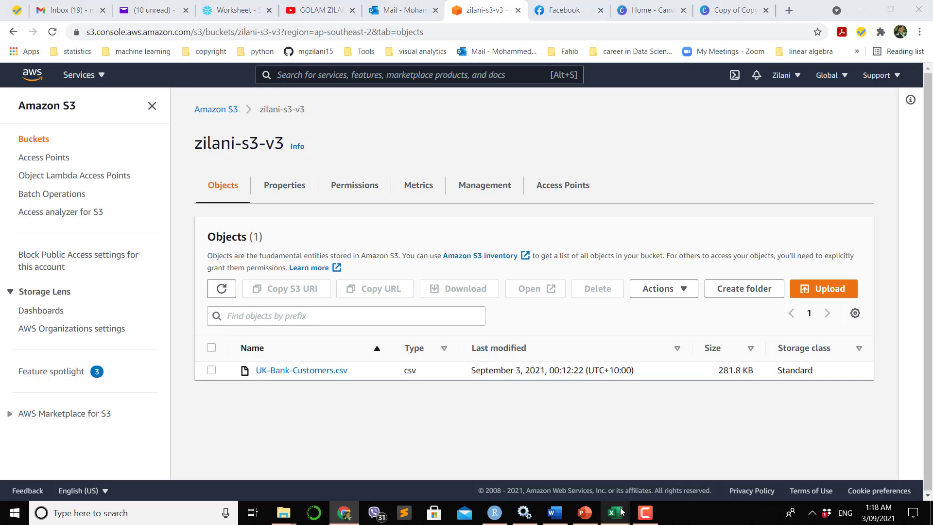
click(614, 512)
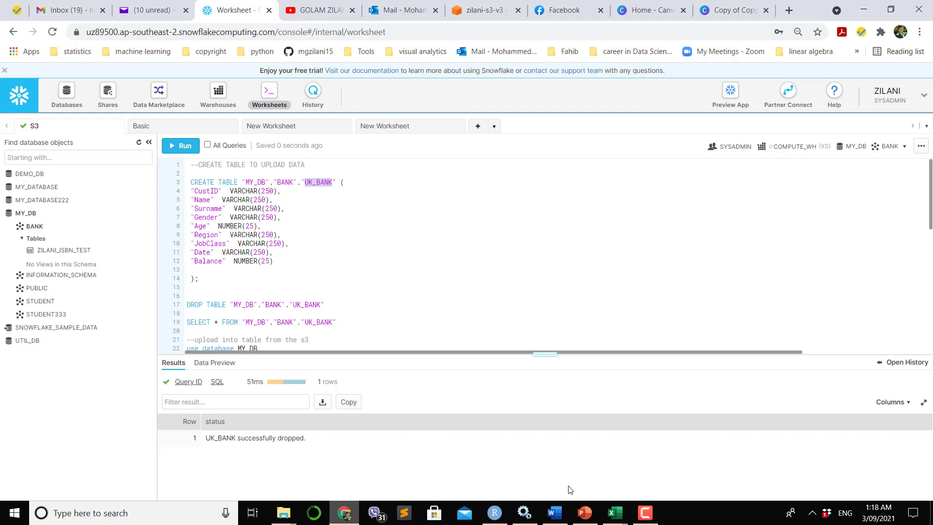
mouse_move(614, 512)
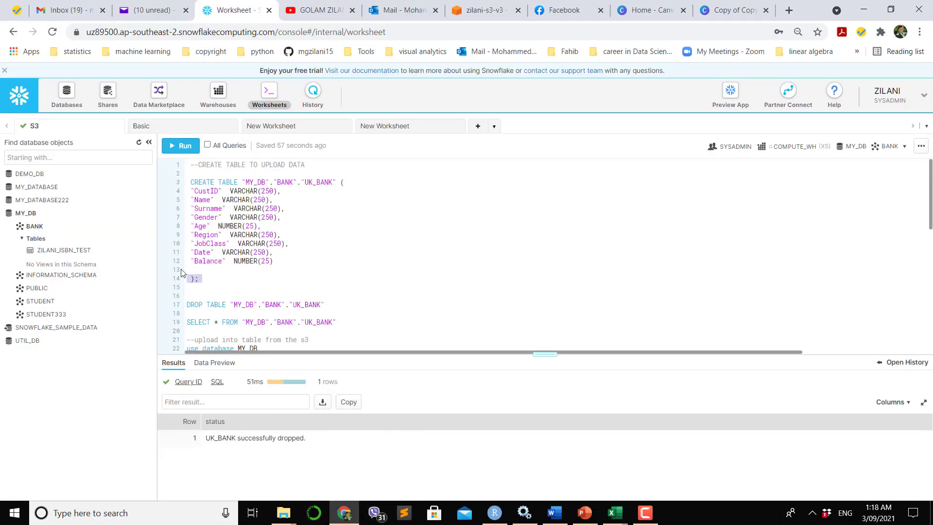
Step: Run the CREATE TABLE statement to create the empty UK_BANK table with its customer columns
drag(190, 181, 201, 278)
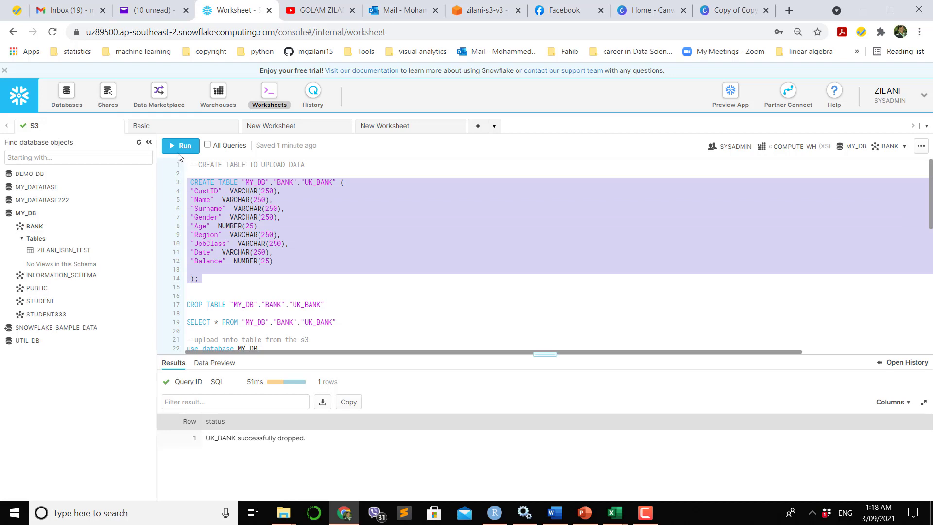
click(179, 144)
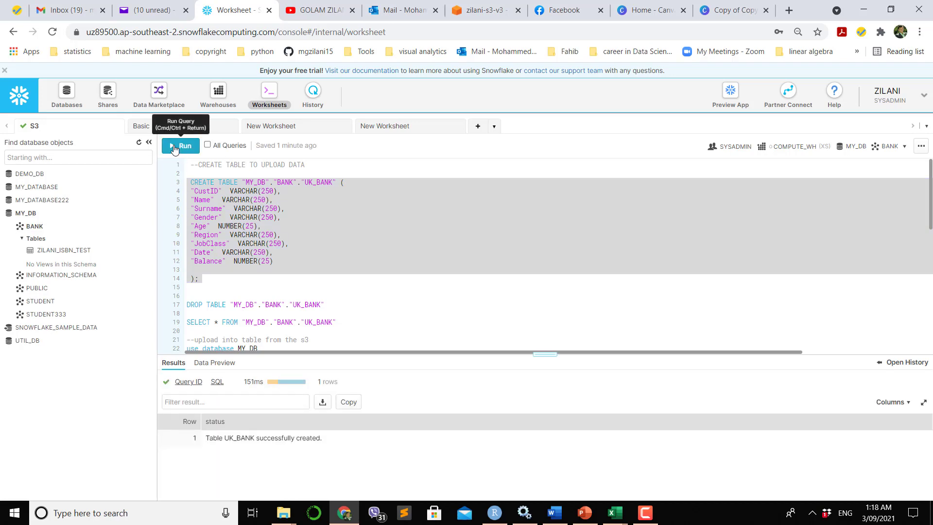
mouse_move(57, 260)
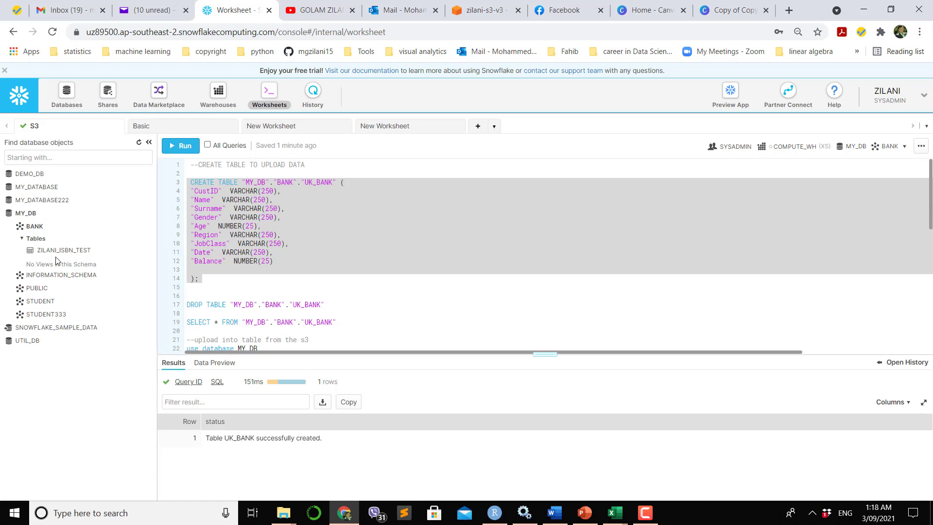
mouse_move(26, 212)
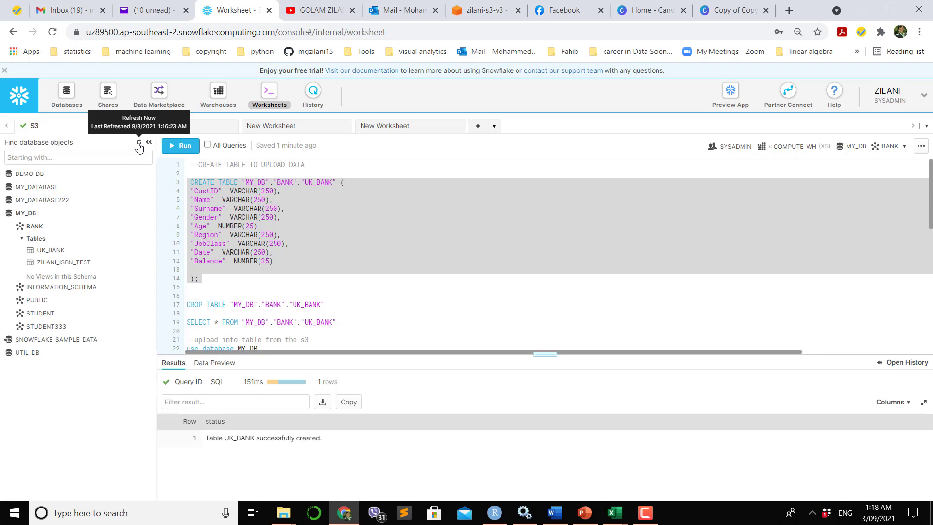
mouse_move(38, 301)
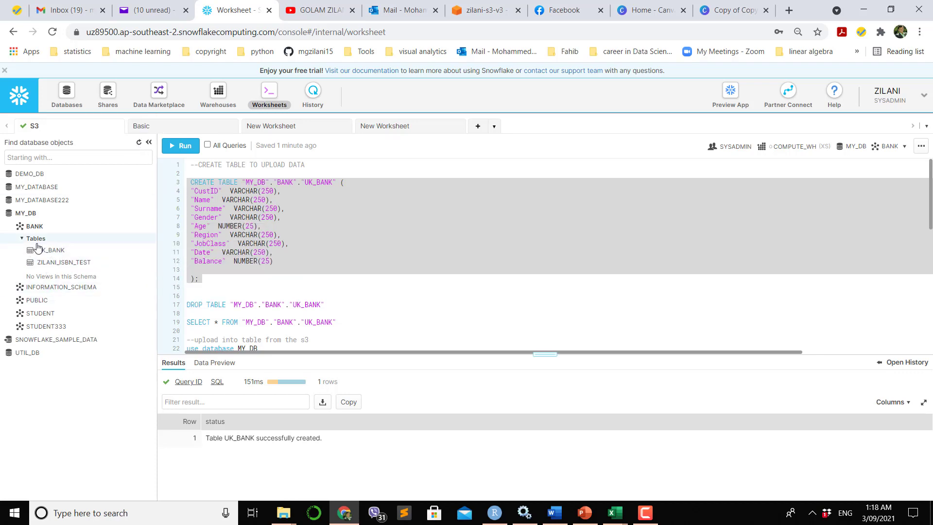
mouse_move(49, 250)
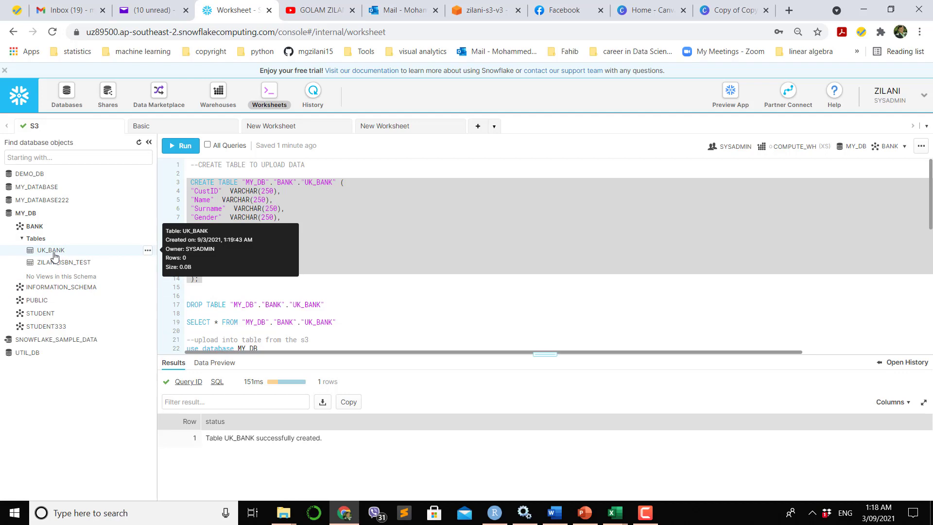
mouse_move(126, 259)
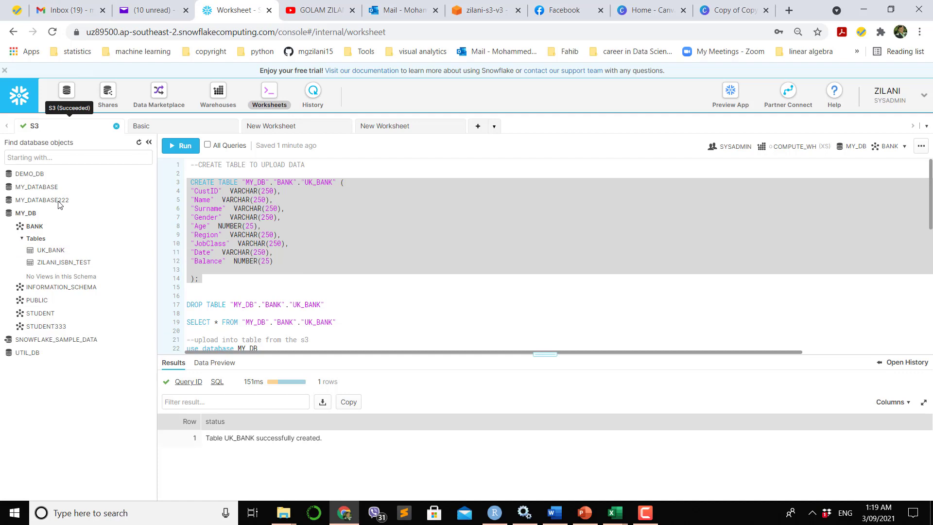
Step: List the stages of the MY_DB database, showing the existing MYS3 stage
click(66, 93)
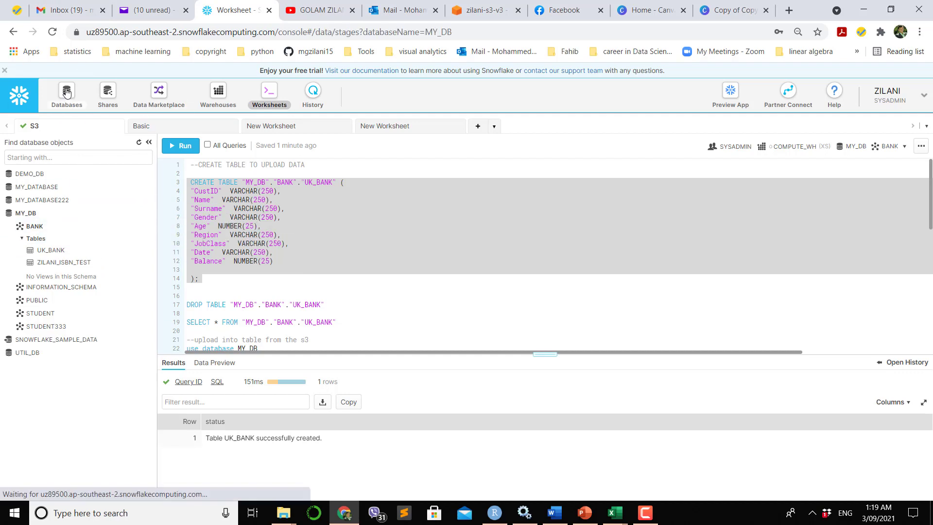
click(67, 92)
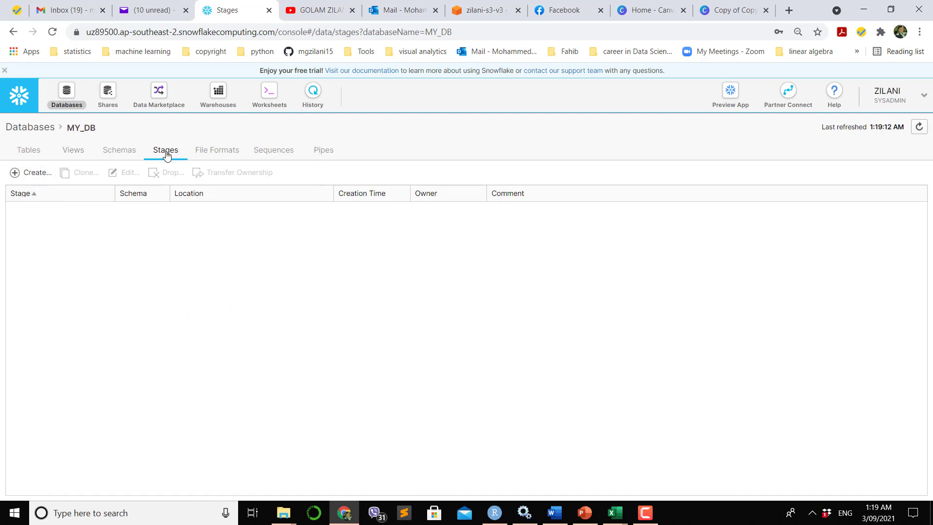
click(33, 173)
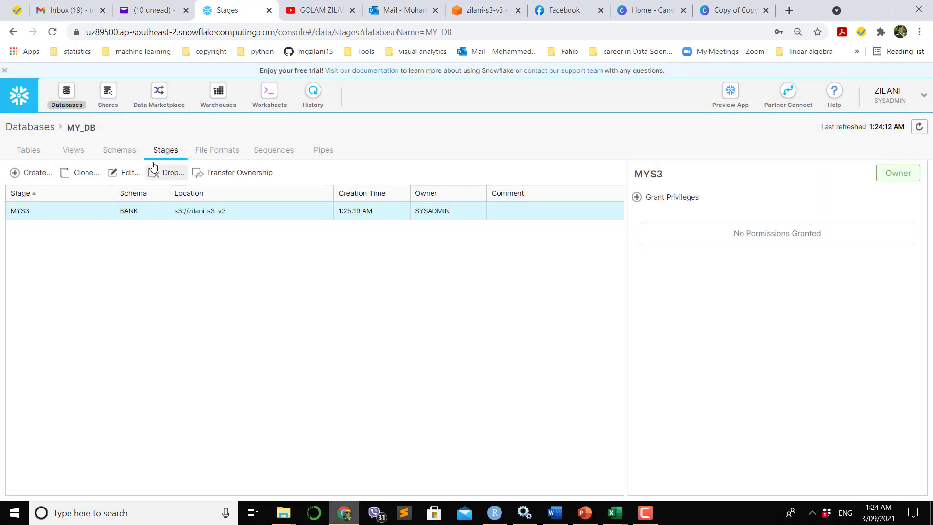
mouse_move(125, 261)
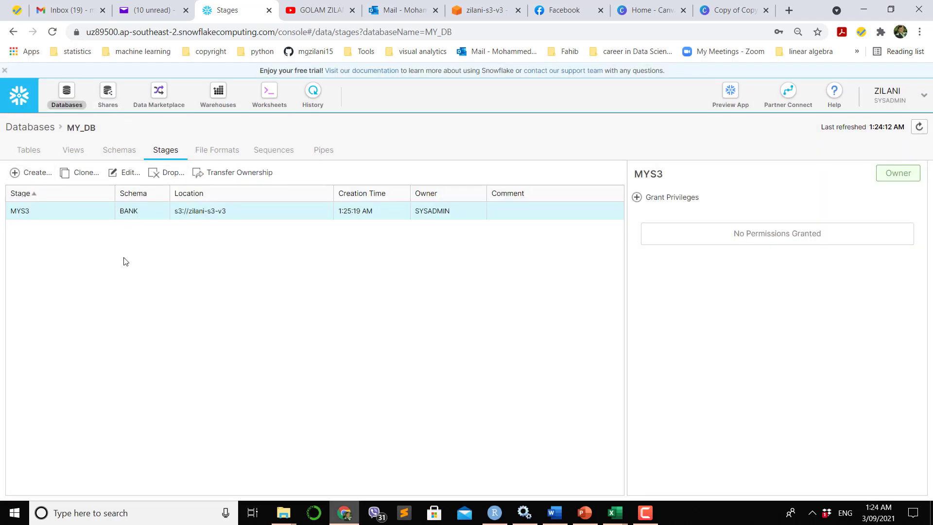
mouse_move(87, 101)
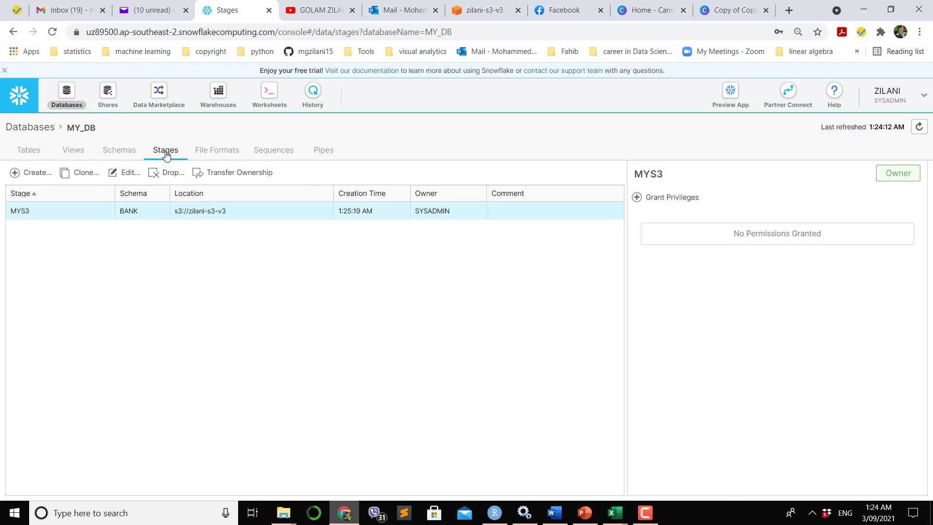
mouse_move(173, 156)
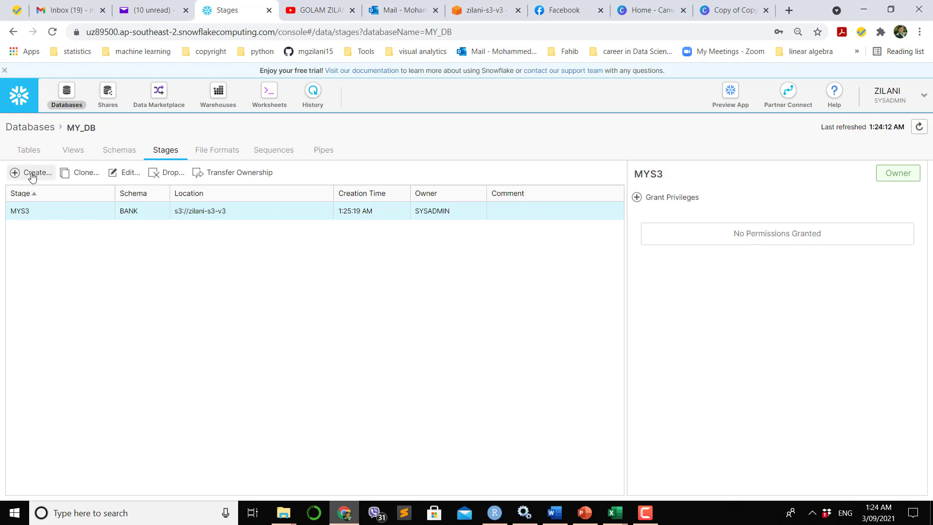
Step: Begin a new Existing Amazon S3 Location stage named mys3new with URL s3://zilani-s3-v3
click(34, 173)
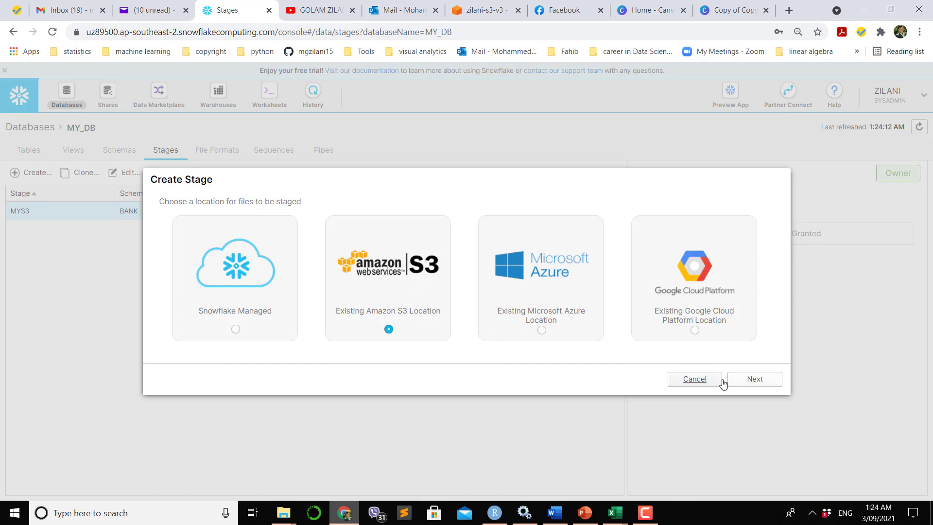
click(754, 379)
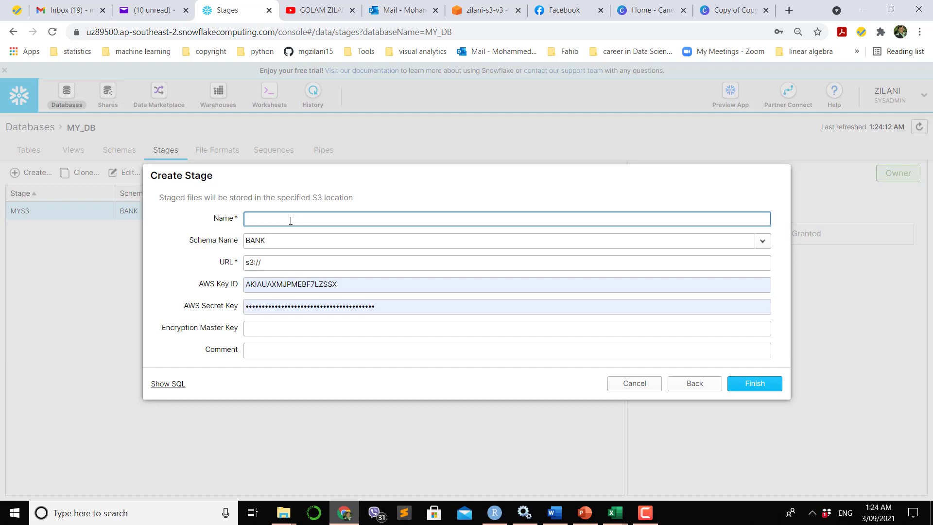
text(mys3)
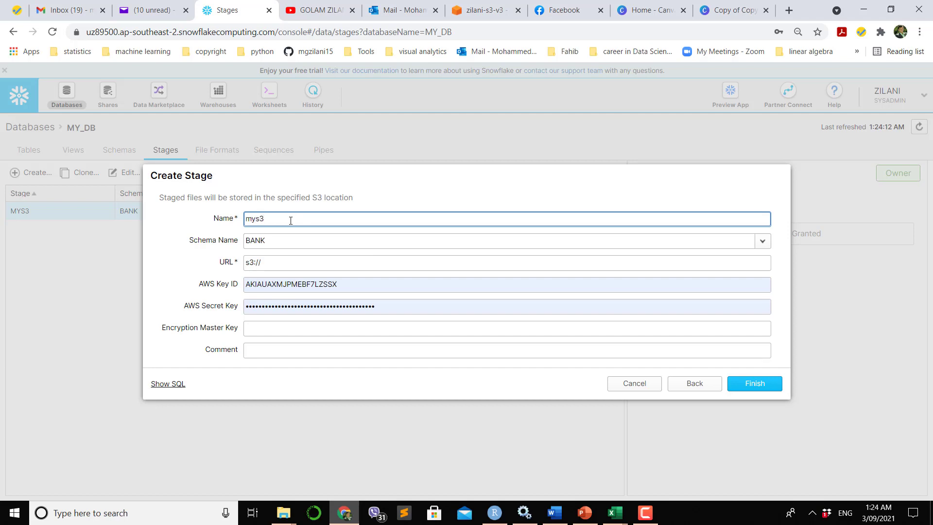
text(new)
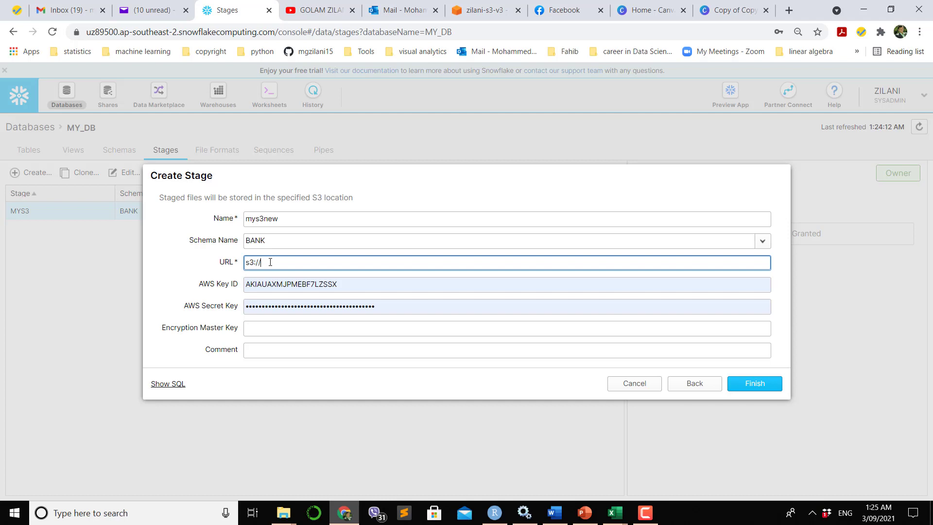
text(zilani)
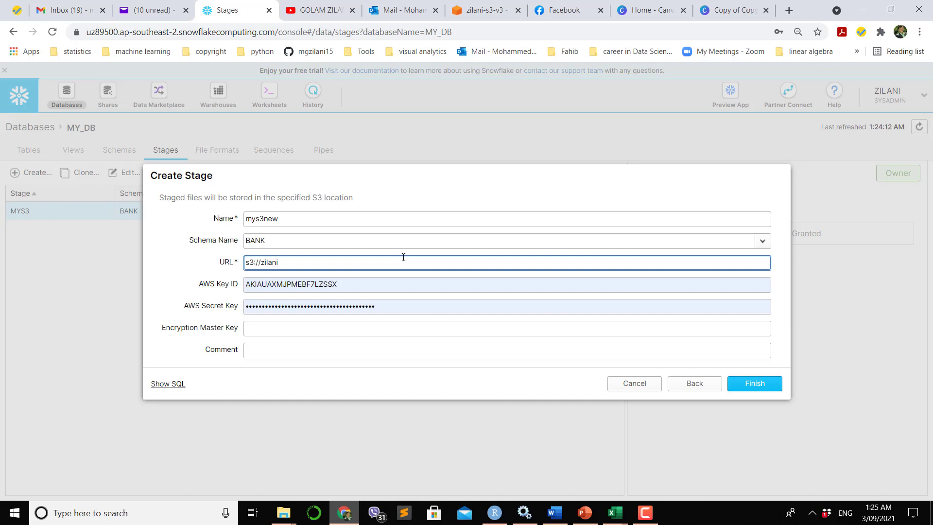
mouse_move(482, 10)
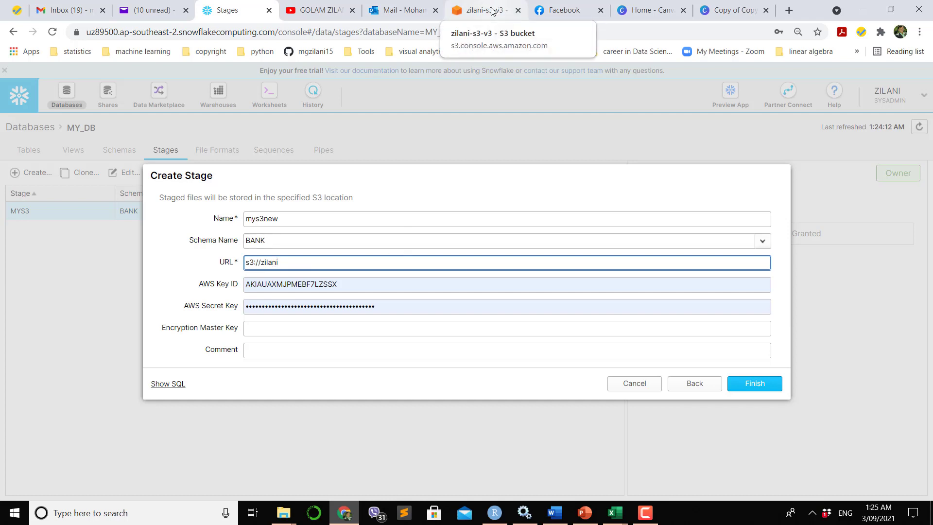
text(-)
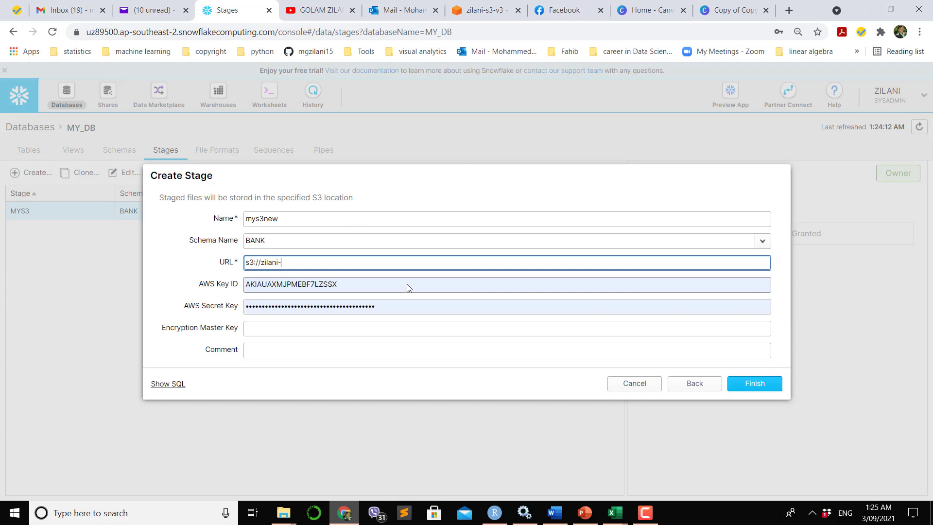
text(s3-v3)
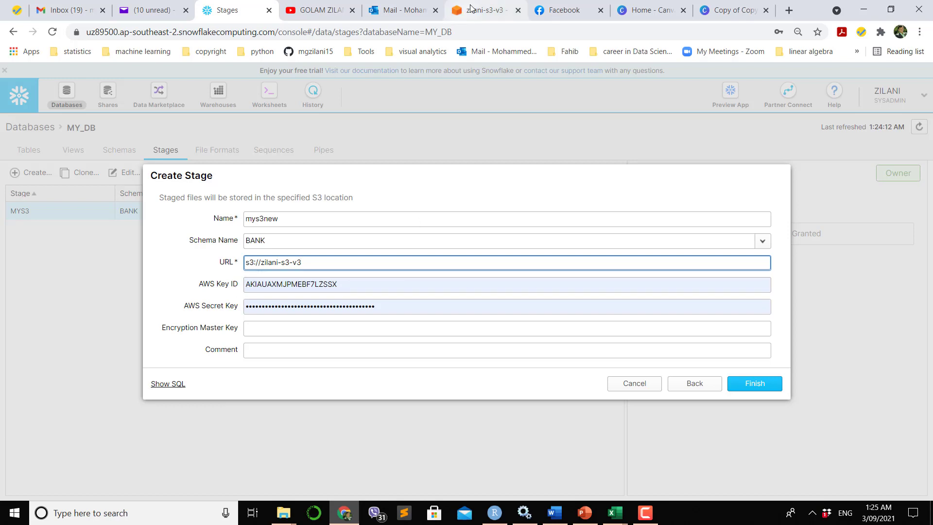
click(482, 9)
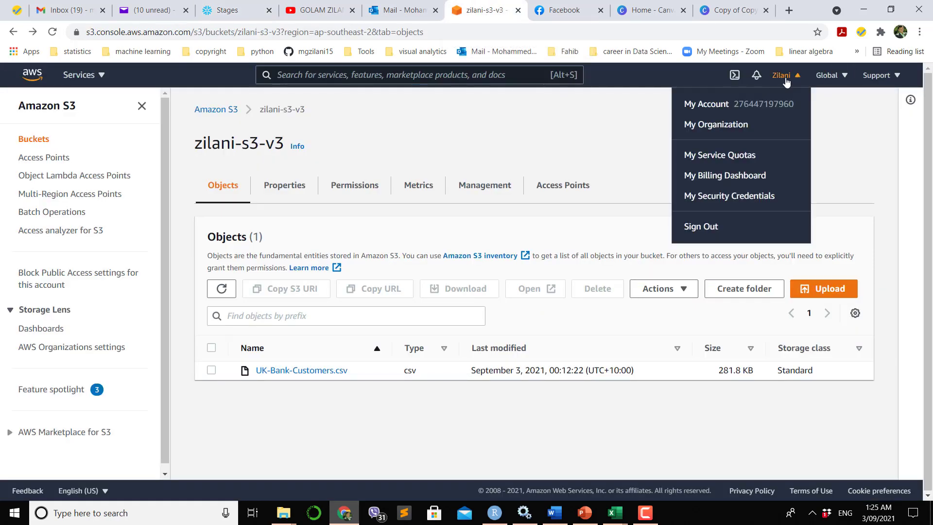
mouse_move(728, 196)
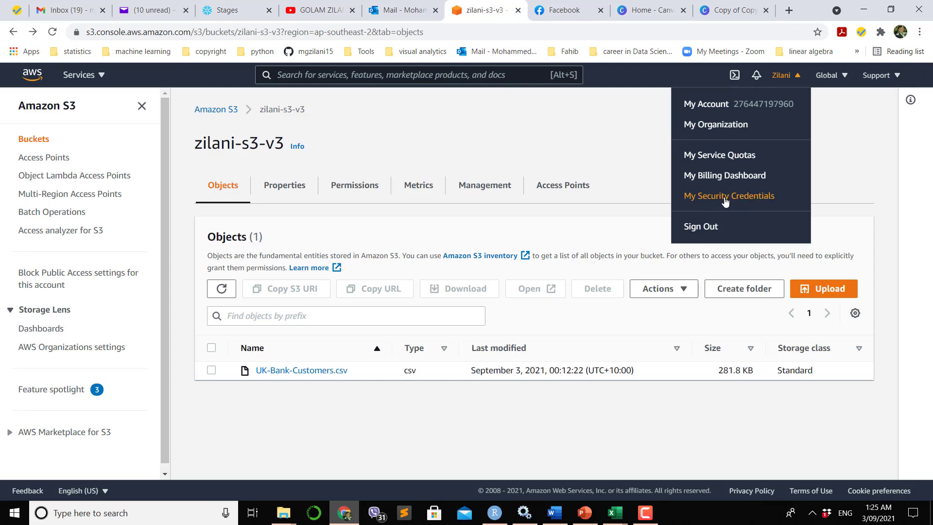
Step: Select the existing AWS access key ID from My Security Credentials and return to the stage form
click(727, 195)
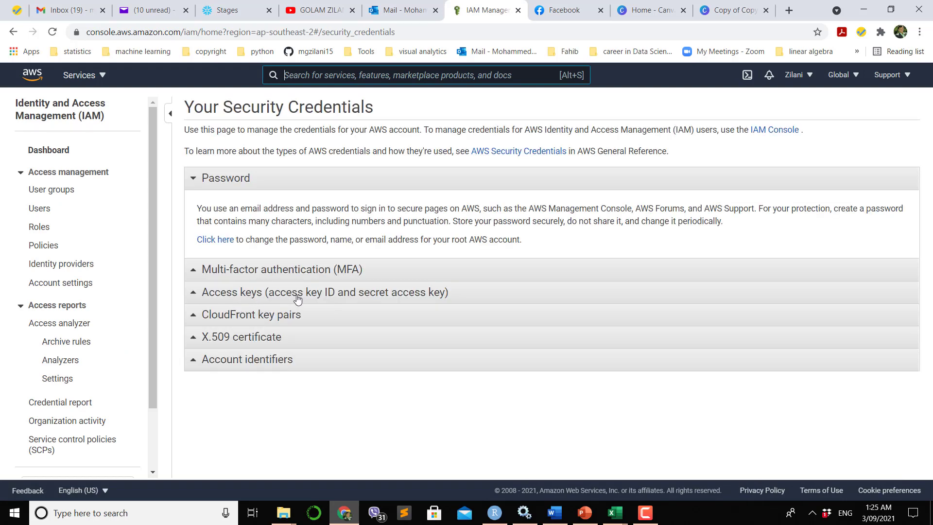
click(298, 292)
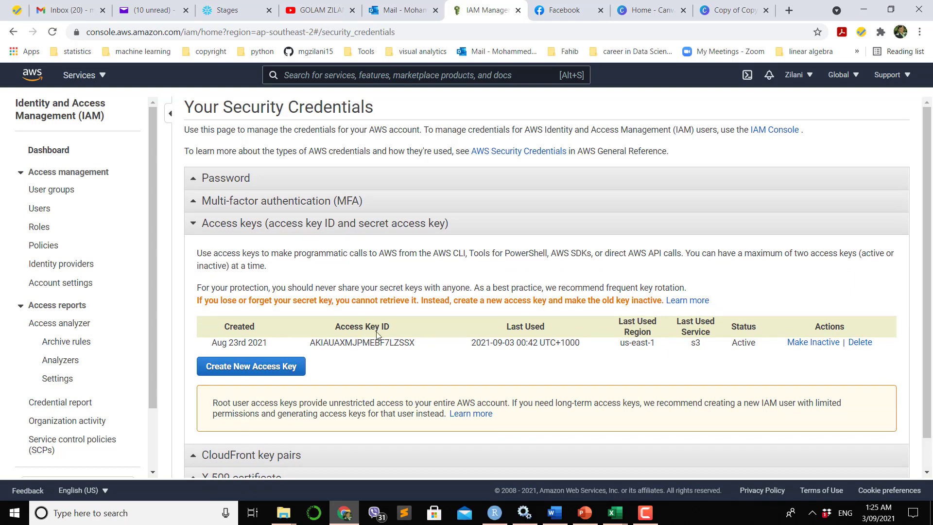
double_click(311, 342)
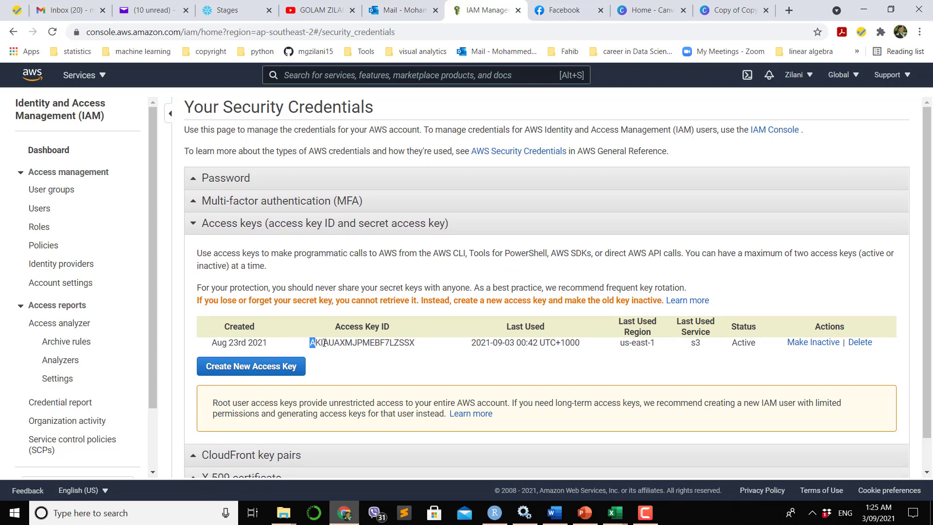
drag(311, 342, 415, 342)
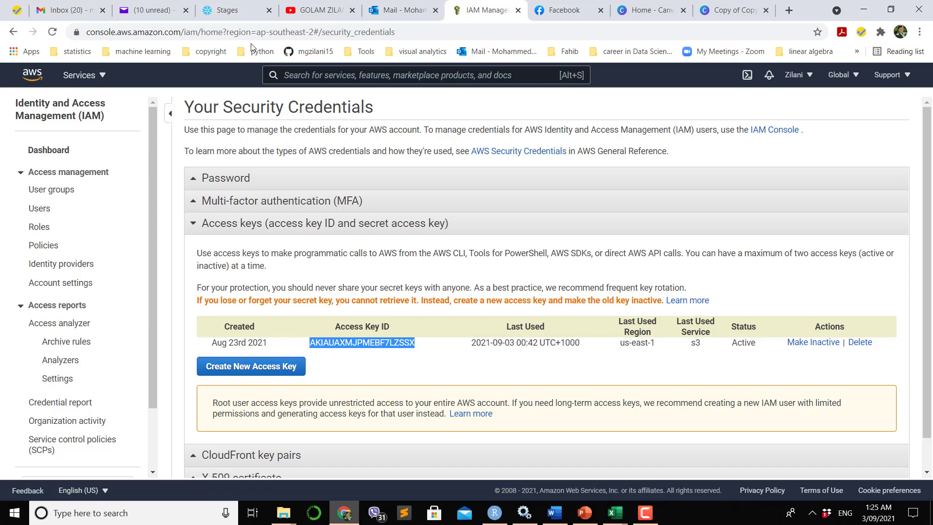
click(232, 9)
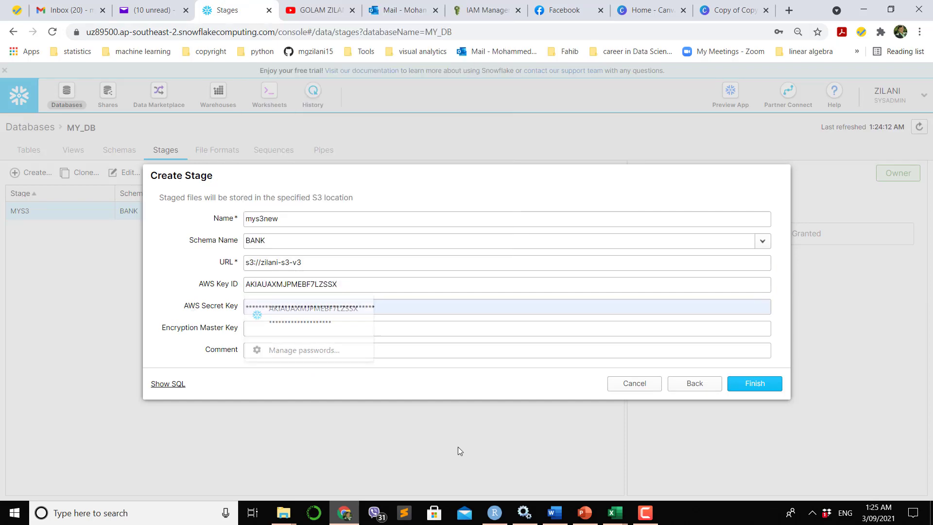
Step: Supply the AWS secret key and finish creating the MYS3NEW stage
click(480, 10)
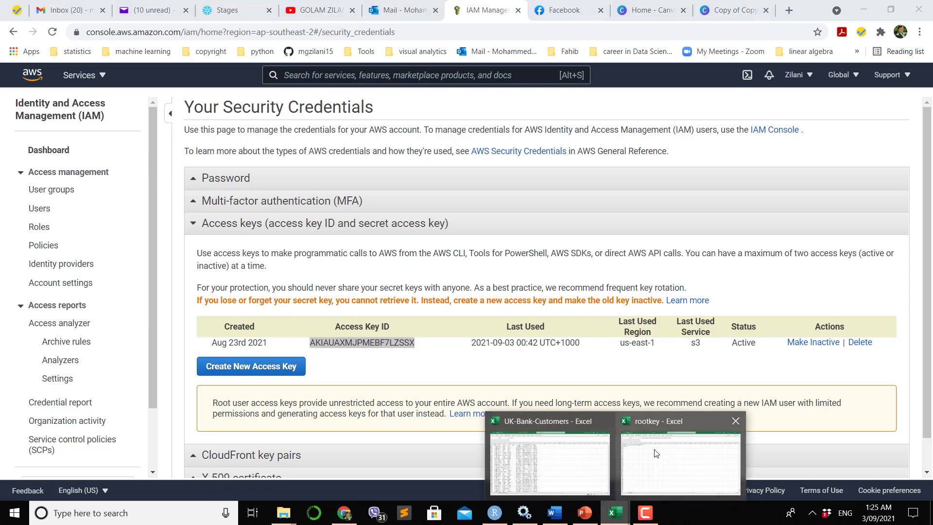
click(232, 9)
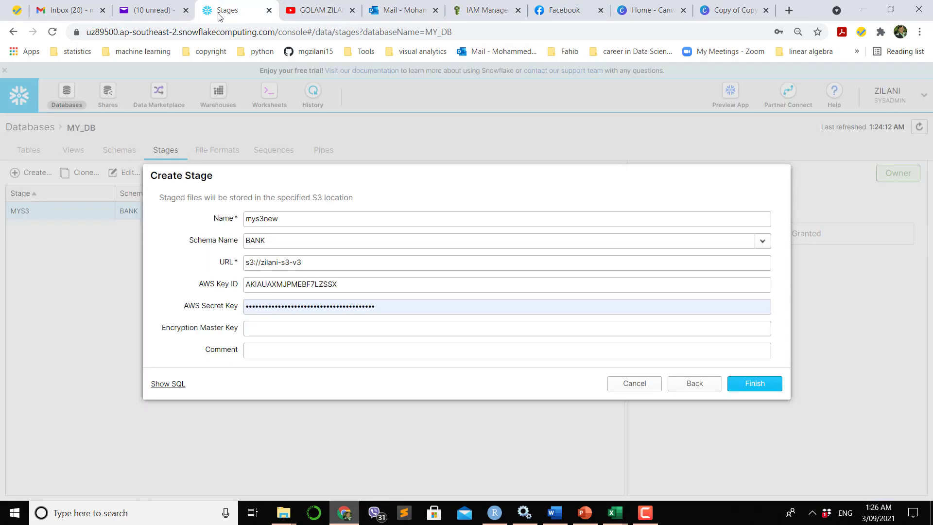
click(506, 306)
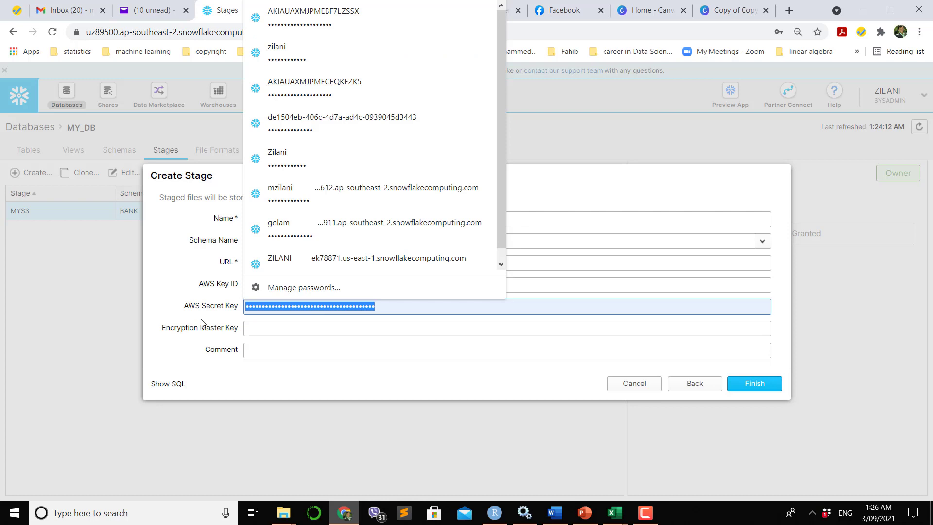
mouse_move(443, 399)
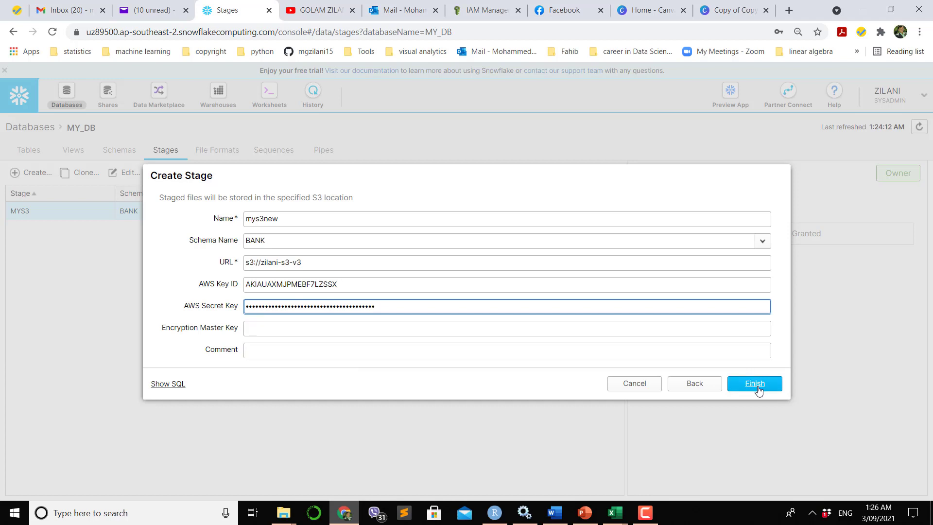
click(754, 382)
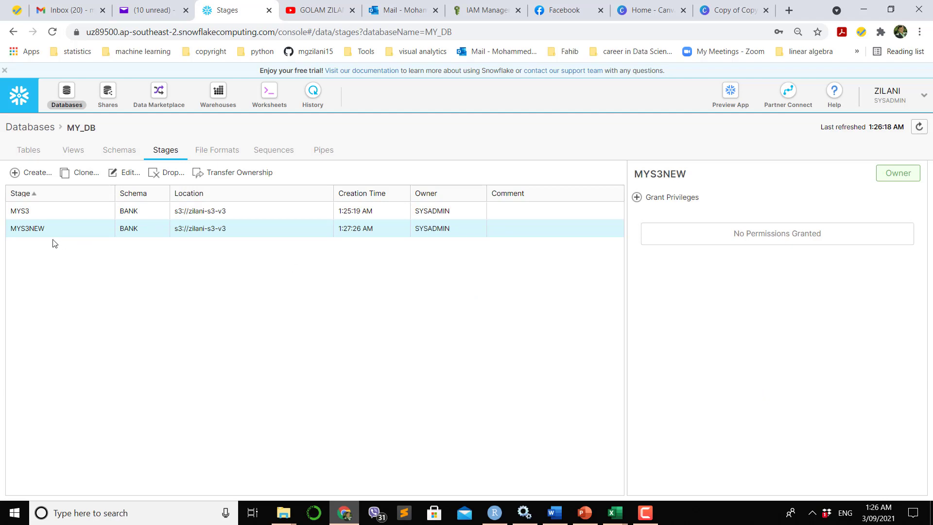
mouse_move(124, 165)
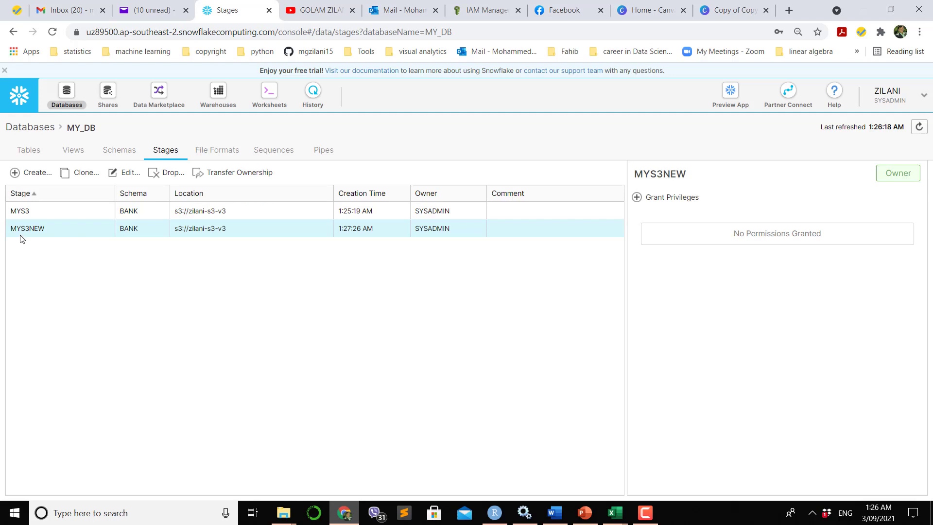
mouse_move(250, 238)
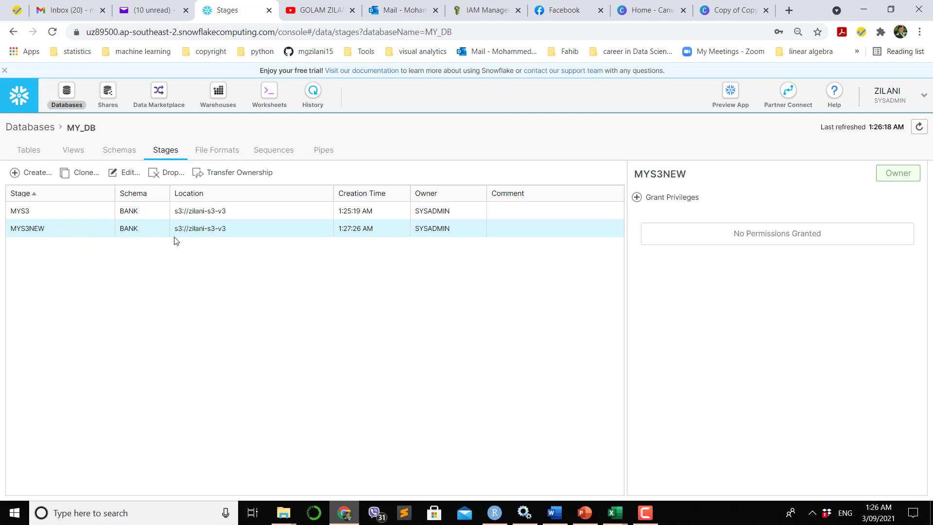
mouse_move(241, 242)
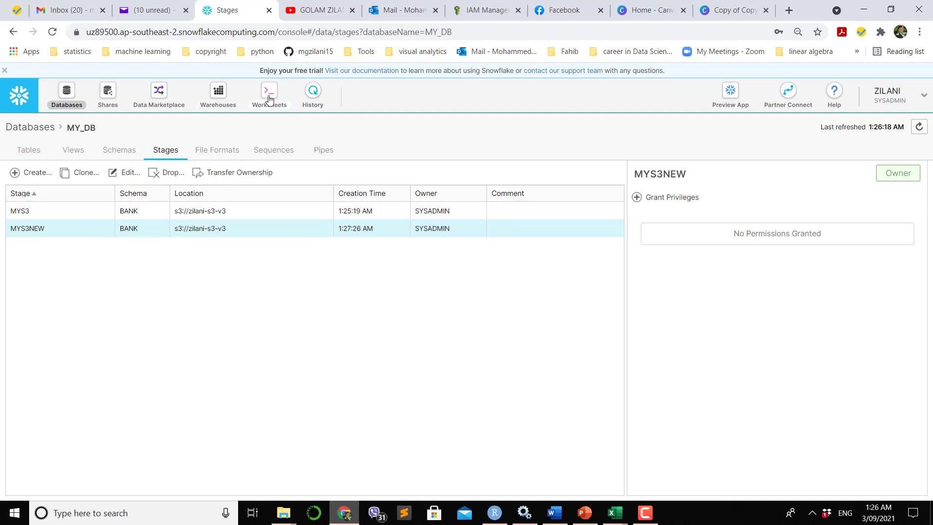
click(269, 94)
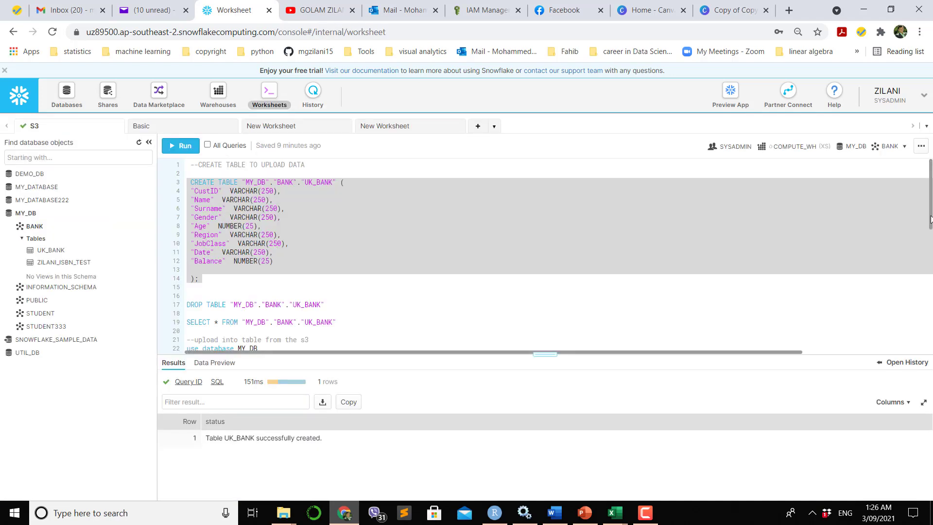
scroll(down, 3)
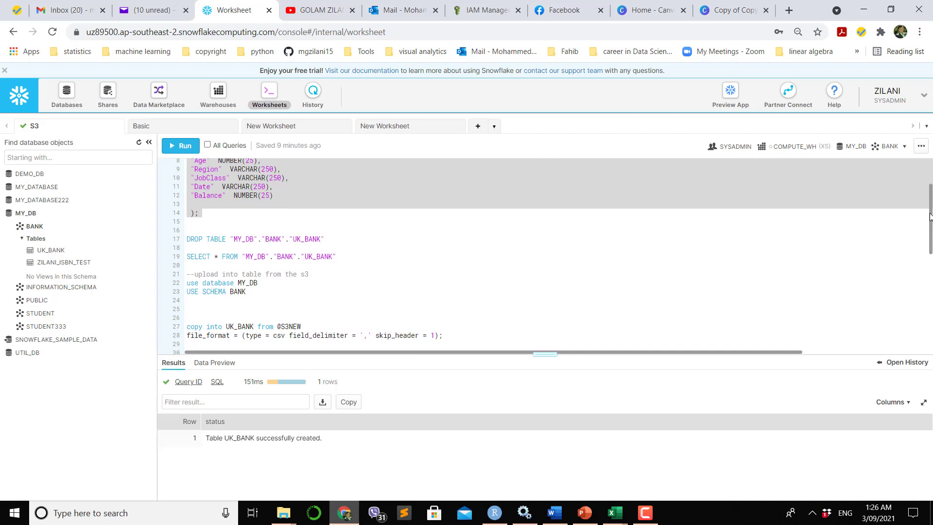
mouse_move(42, 200)
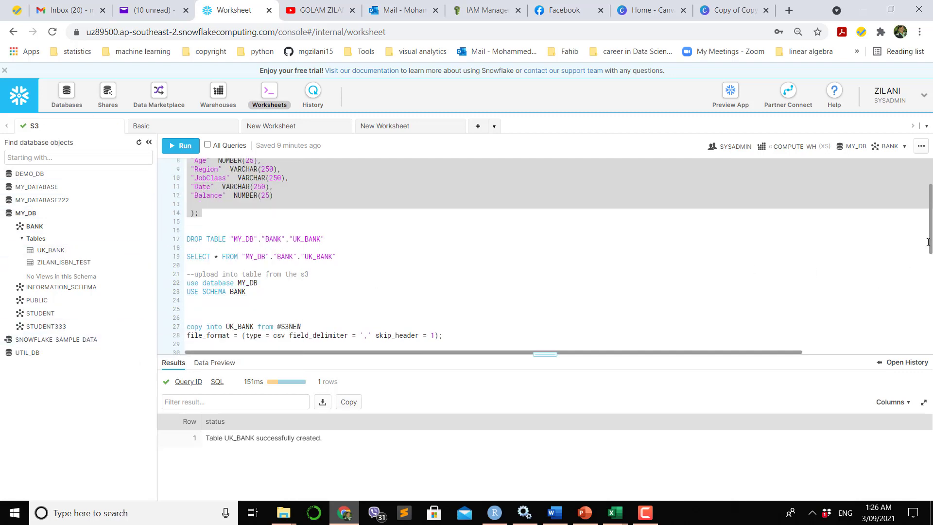
scroll(down, 3)
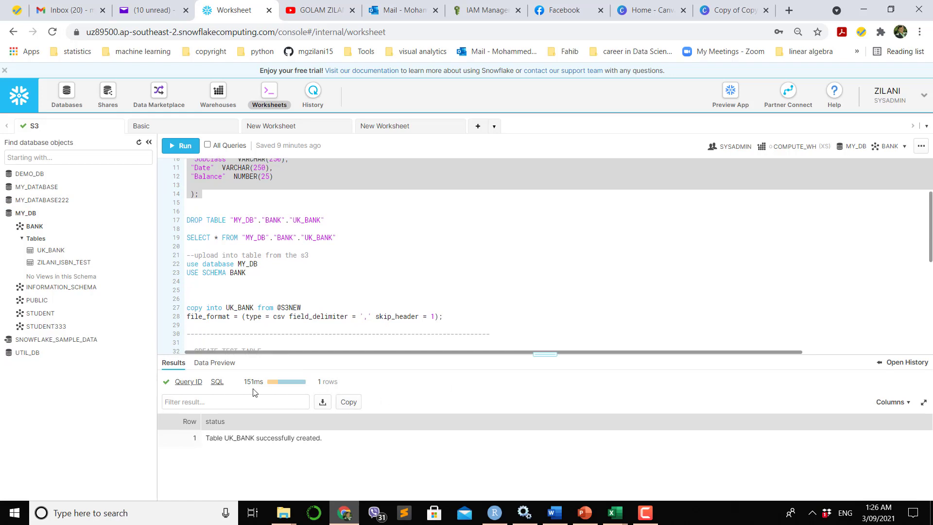
mouse_move(36, 300)
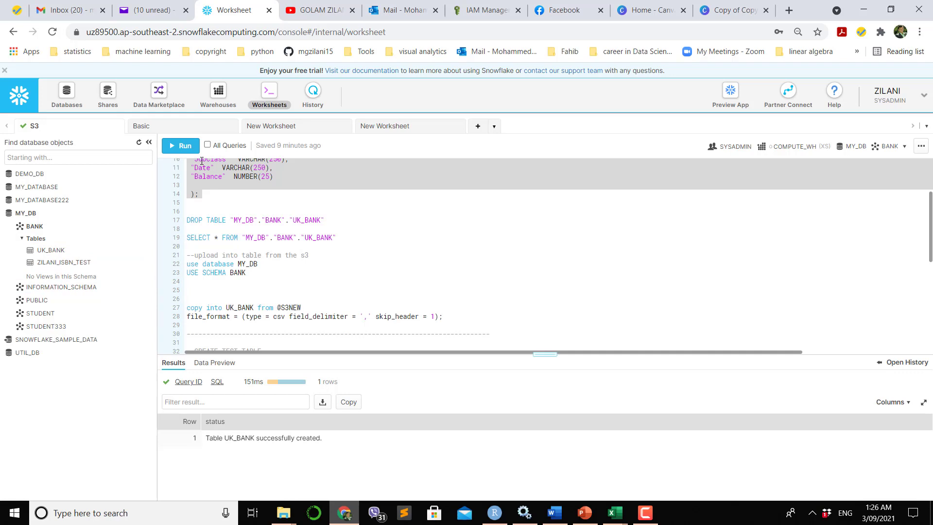
click(217, 92)
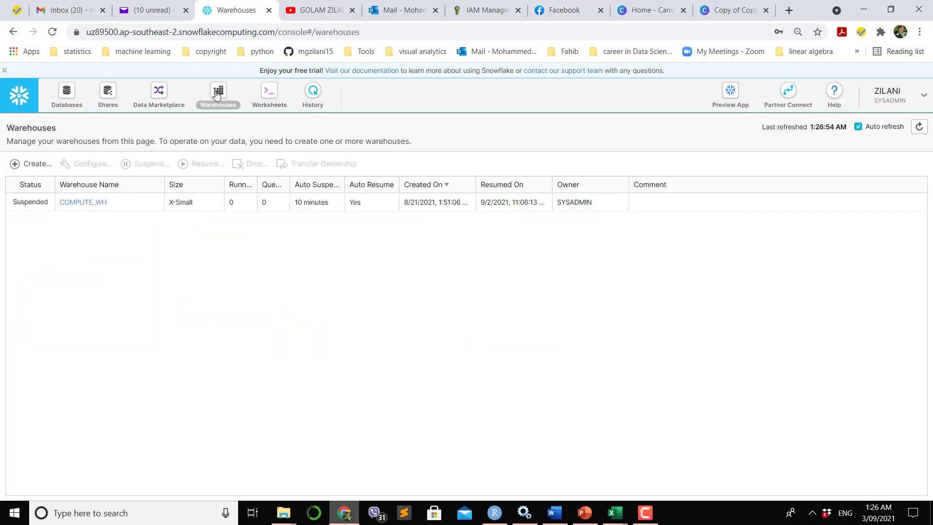
mouse_move(66, 93)
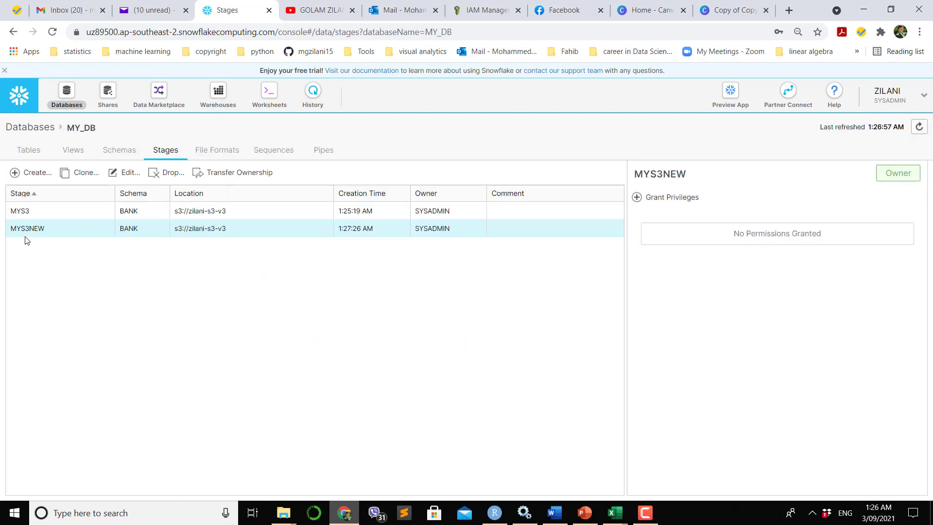
mouse_move(268, 95)
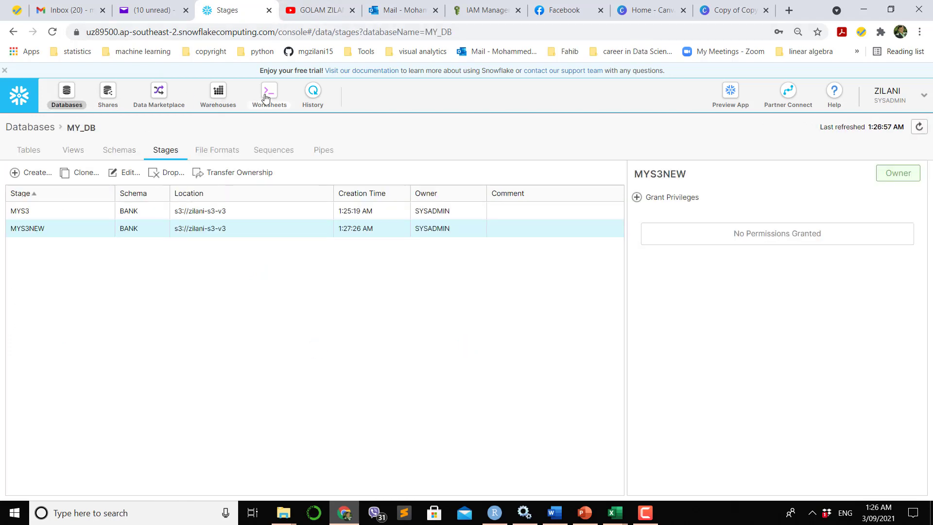
click(269, 92)
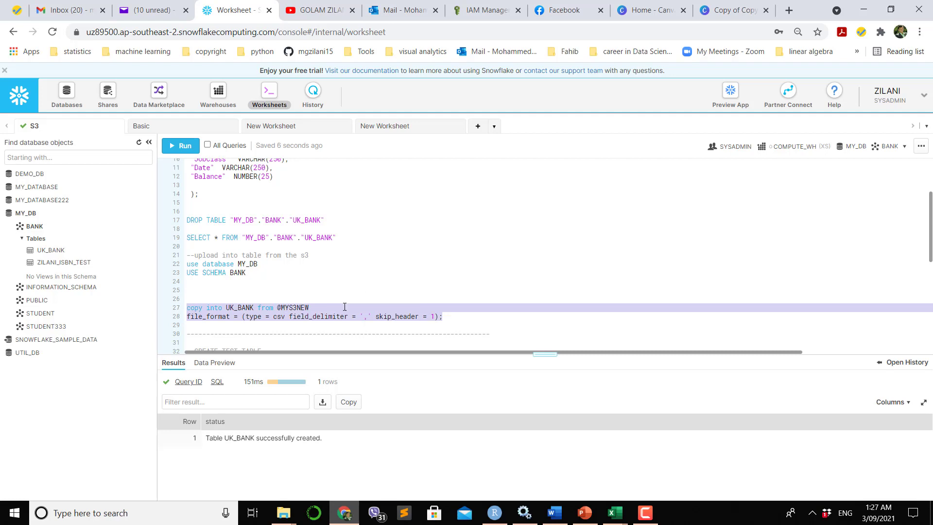
mouse_move(432, 312)
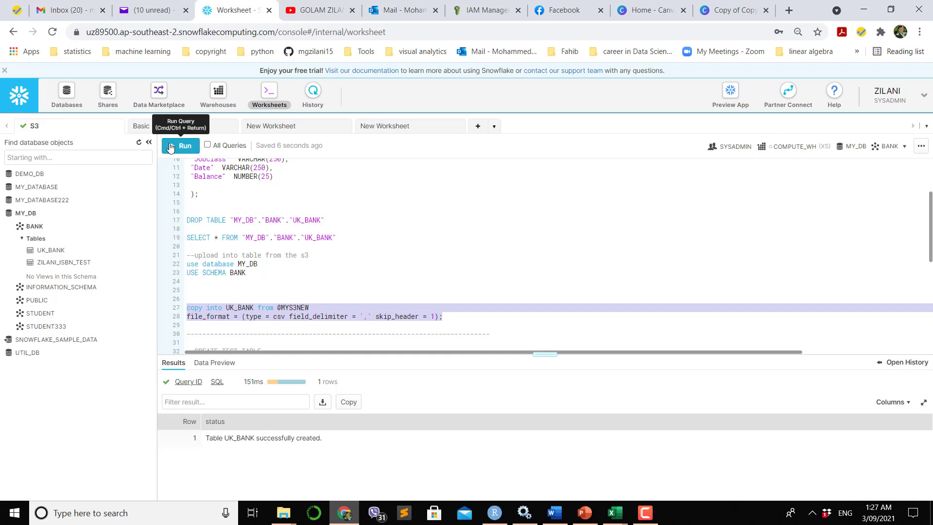
Step: Run the COPY INTO statement, loading 4,014 rows into UK_BANK with no errors
click(180, 146)
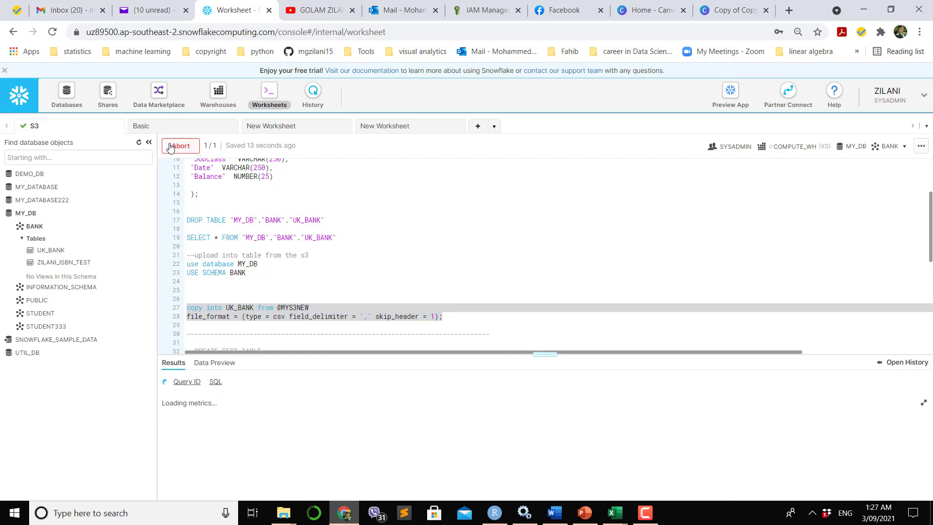
click(180, 145)
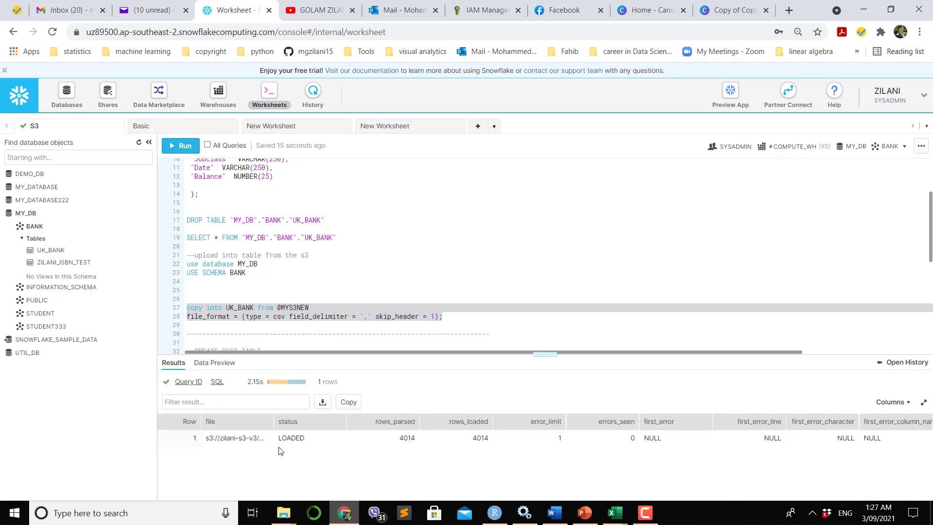
mouse_move(299, 448)
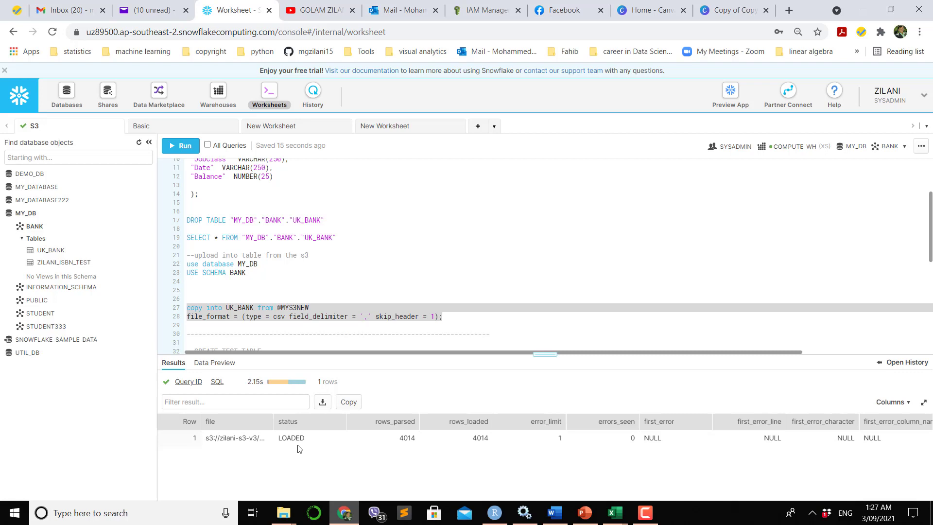
mouse_move(51, 250)
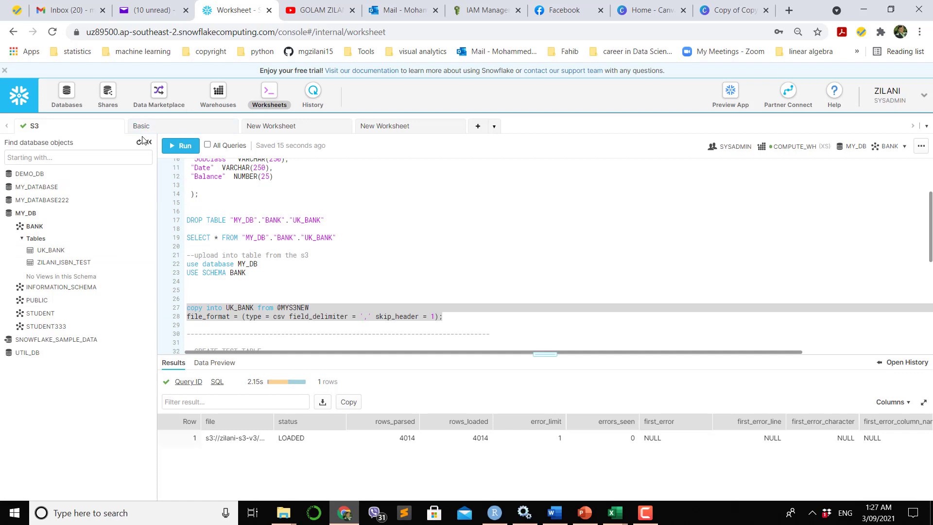
mouse_move(139, 142)
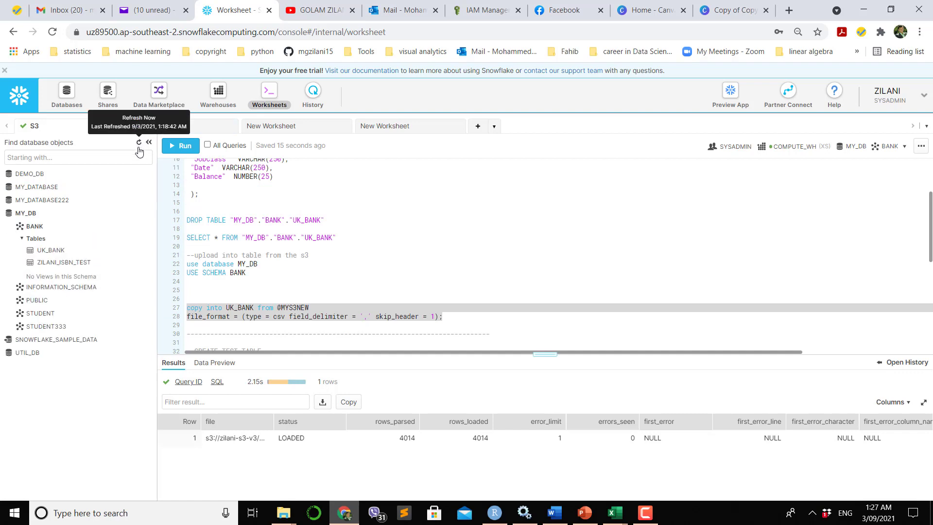
mouse_move(49, 250)
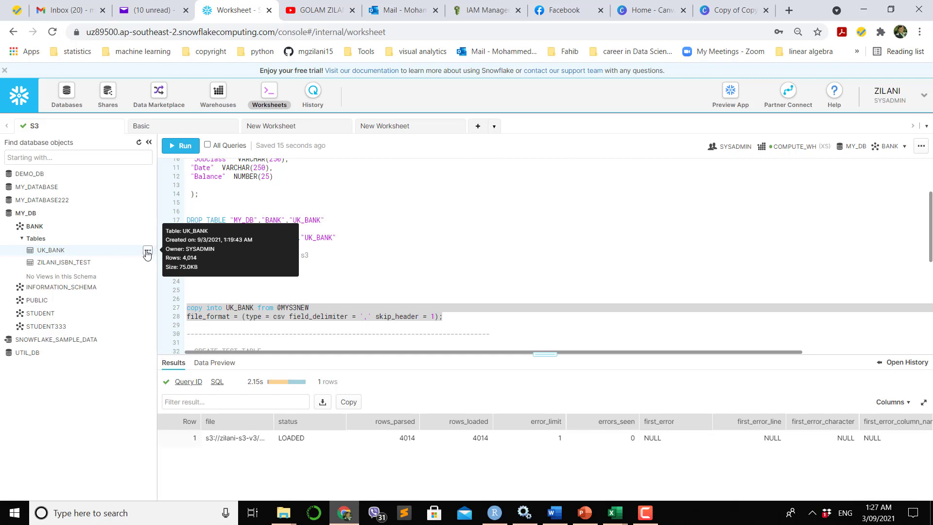
Step: Preview the UK_BANK customer rows, then switch to the AWS console
click(148, 250)
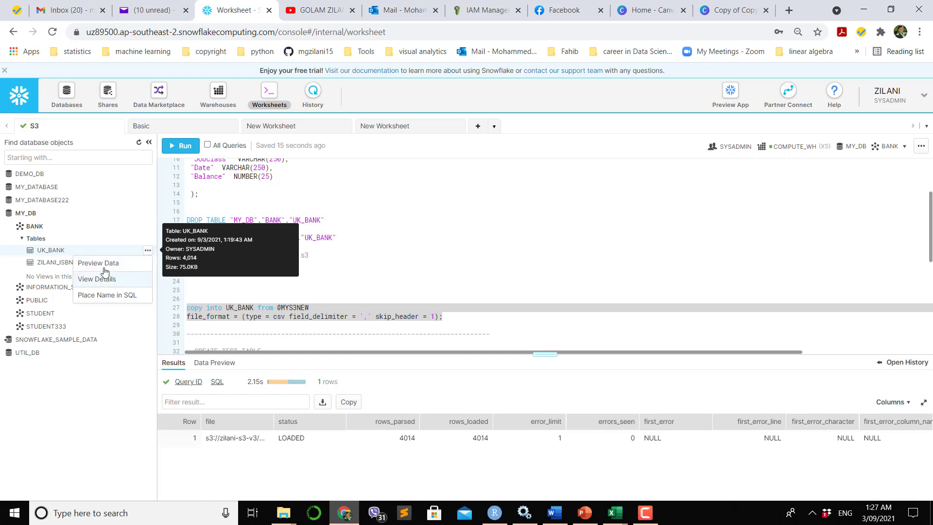
click(97, 262)
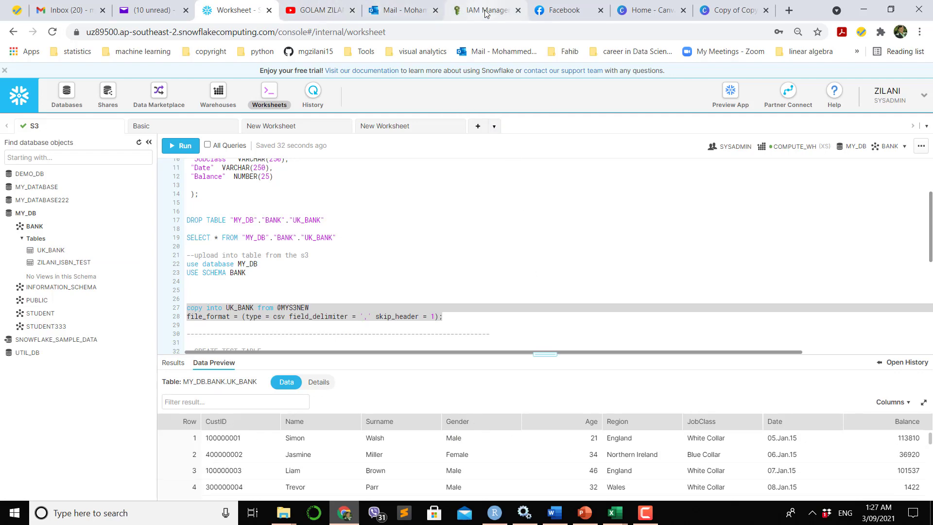
click(479, 9)
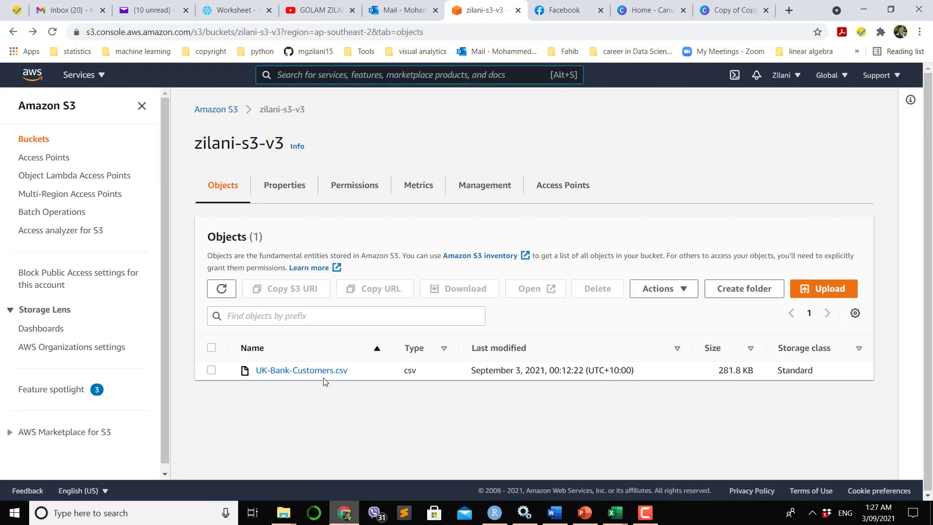
mouse_move(304, 393)
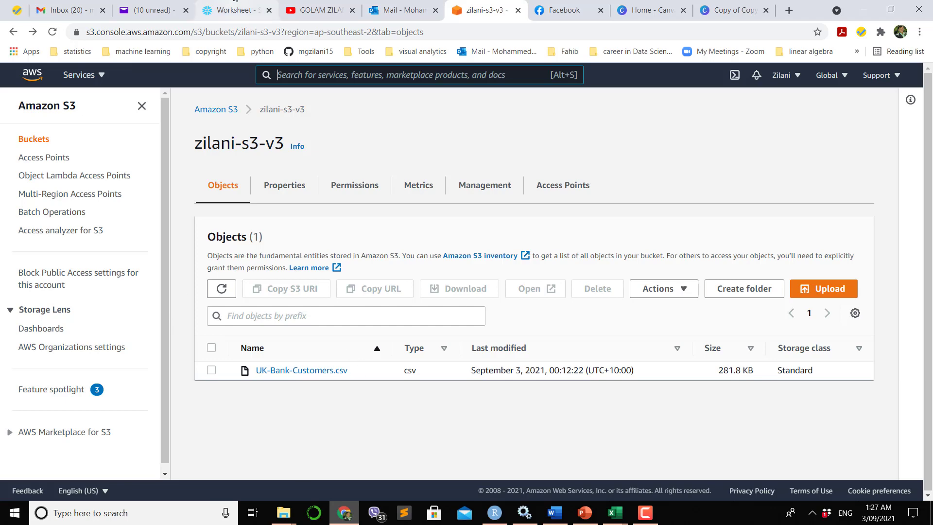
Step: Switch to the AWS S3 tab showing the zilani-s3-v3 bucket with UK-Bank-Customers.csv
click(234, 10)
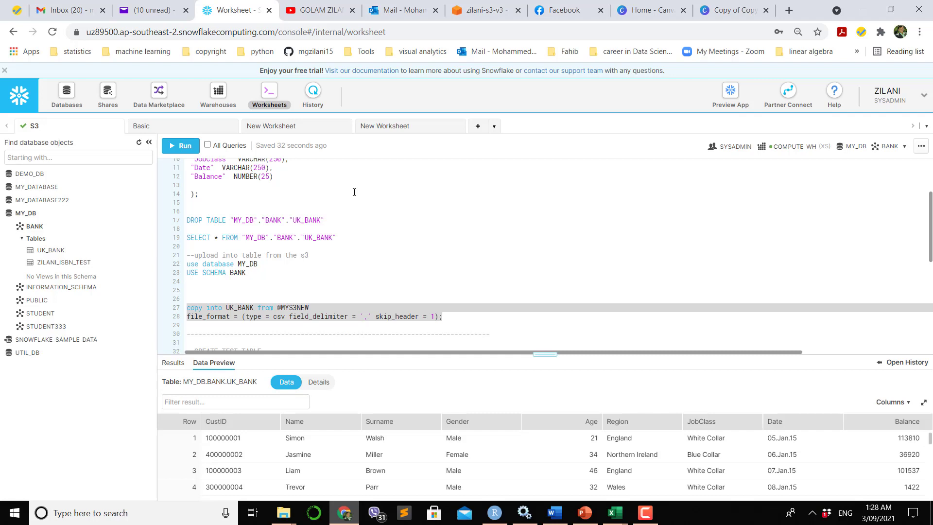
mouse_move(430, 357)
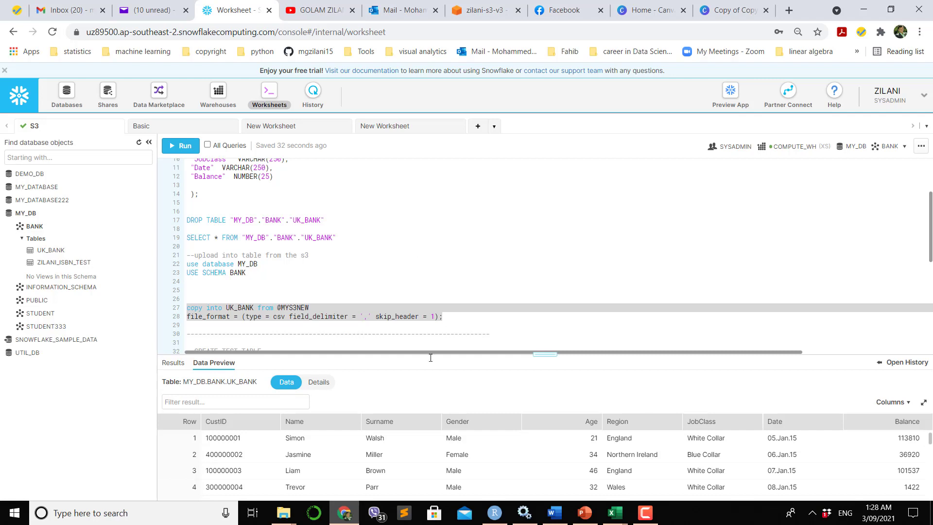